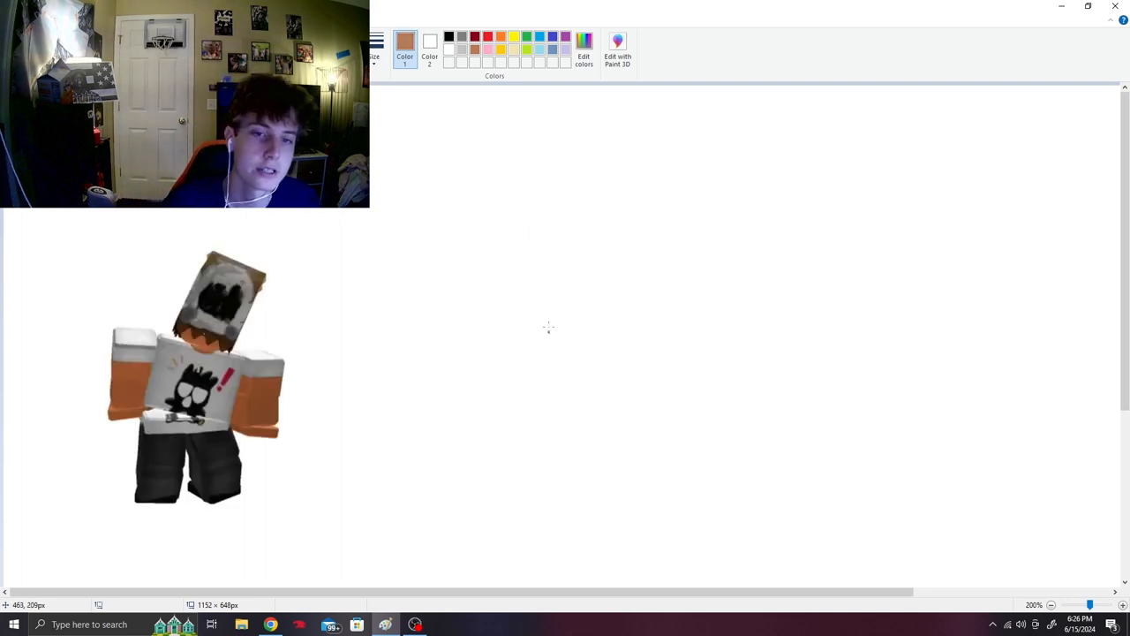
- Draw the brown blocky head outline and start the messy black hair inside it
left_click_drag(519, 167, 519, 263)
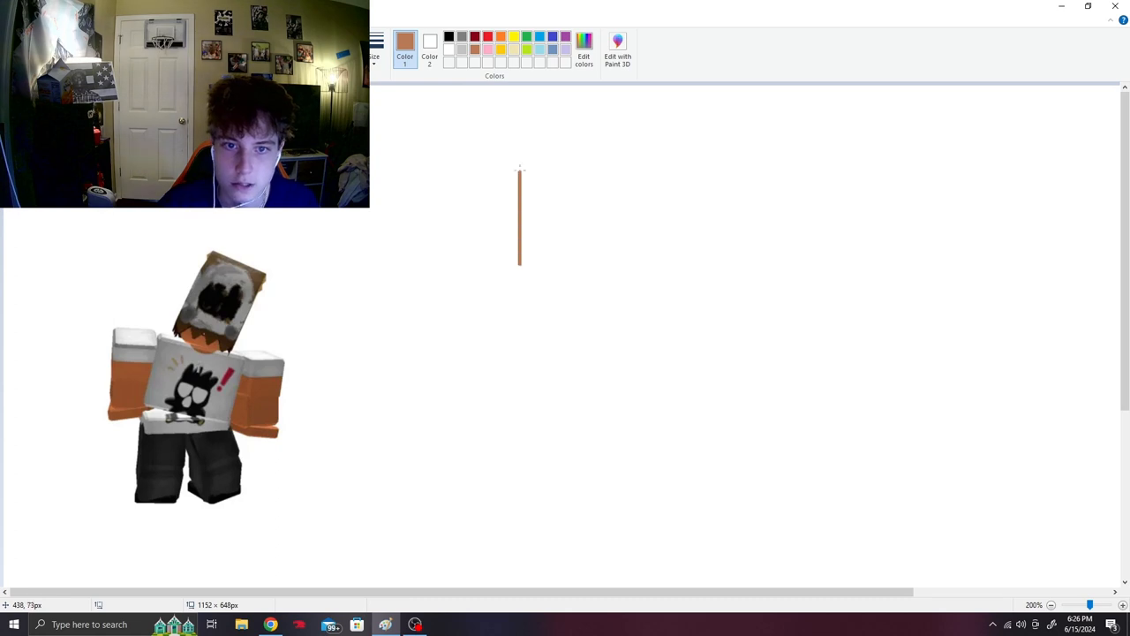
left_click_drag(519, 167, 574, 268)
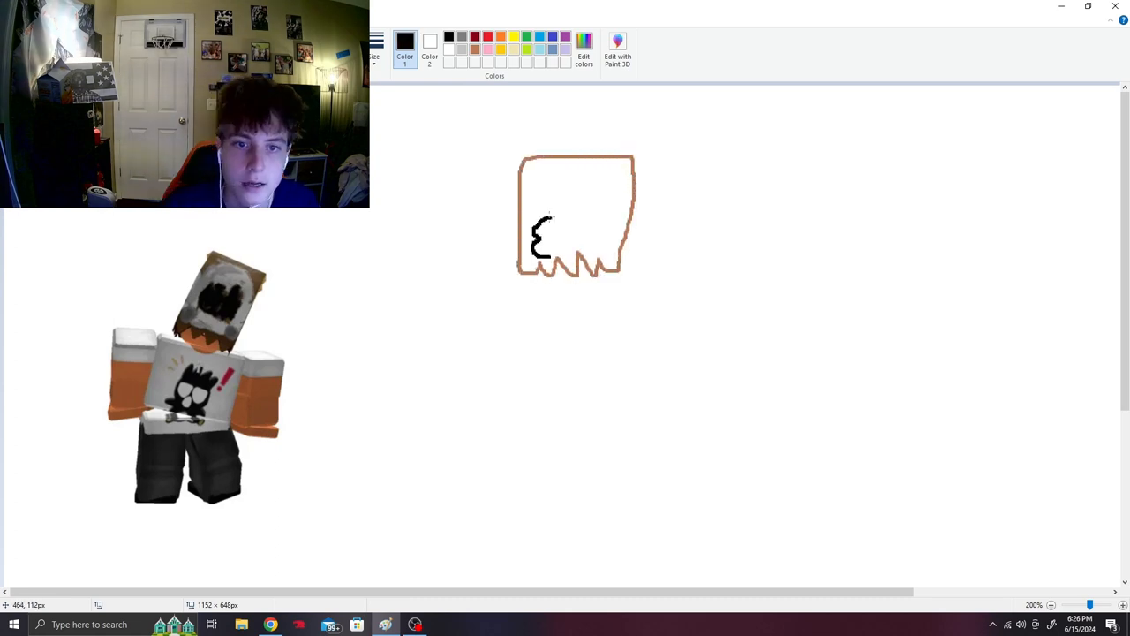
left_click_drag(548, 247, 600, 220)
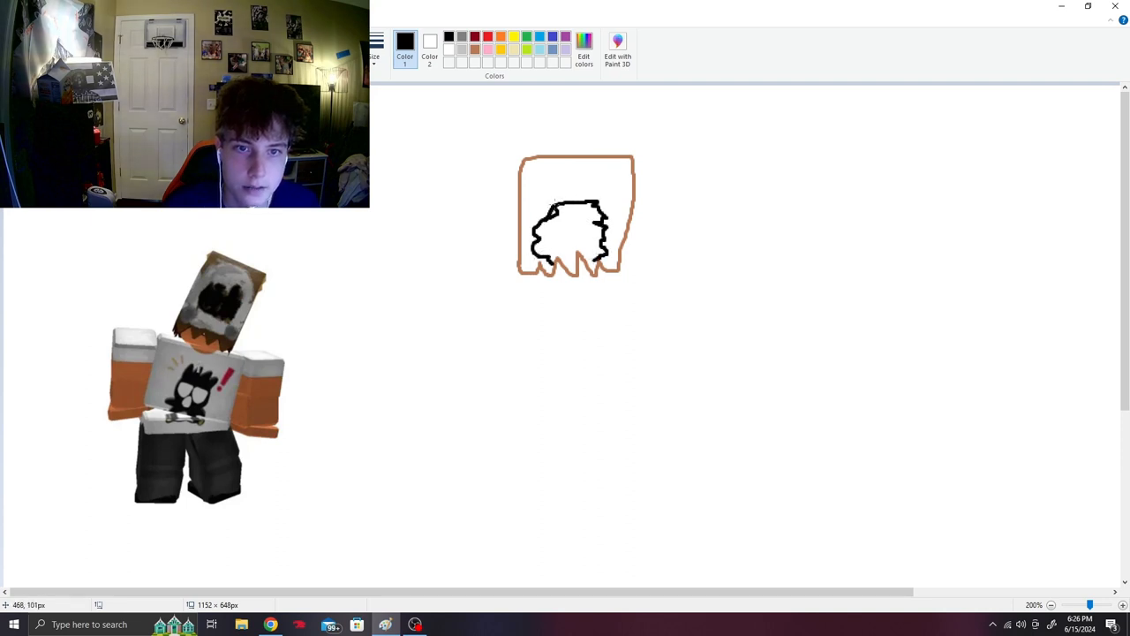
mouse_move(645, 247)
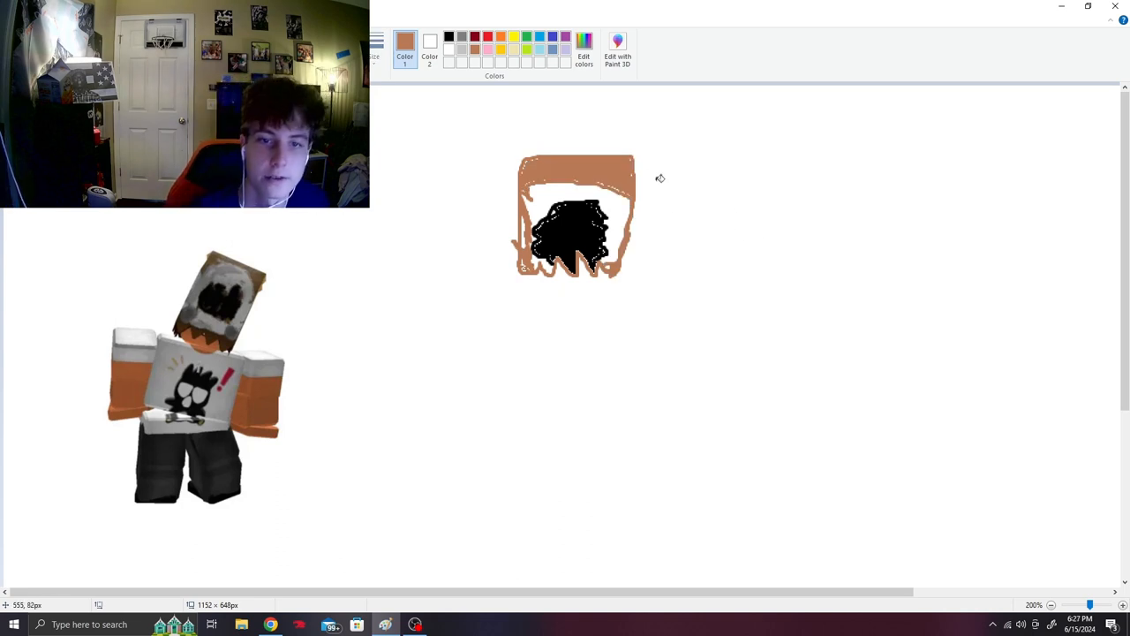
mouse_move(544, 144)
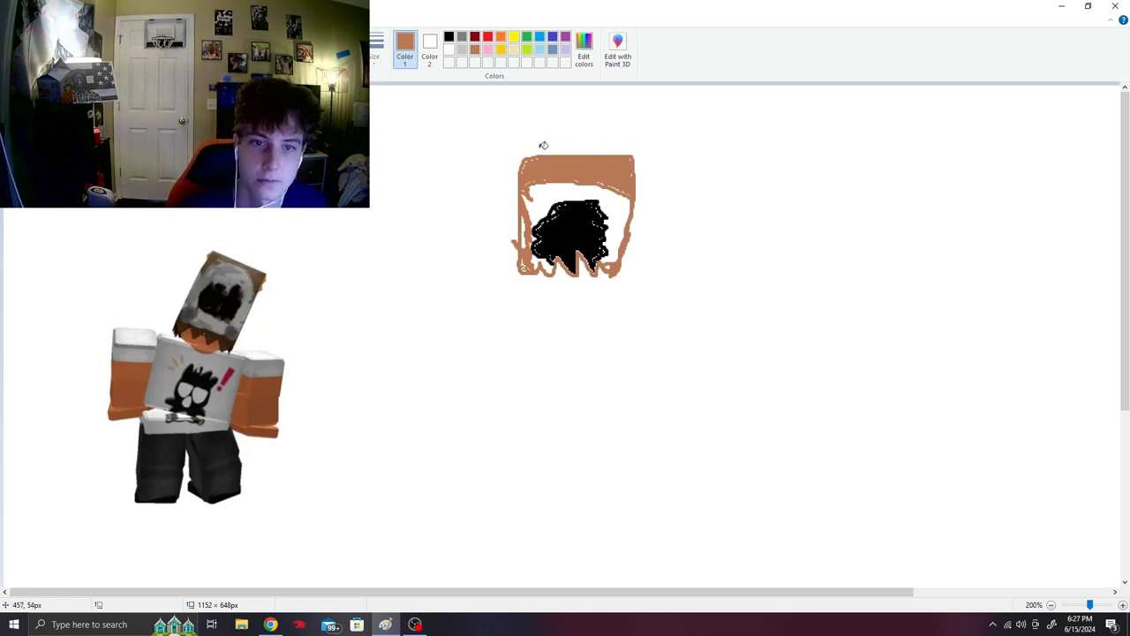
- Outline the torso and arms in black beneath the head
left_click(448, 35)
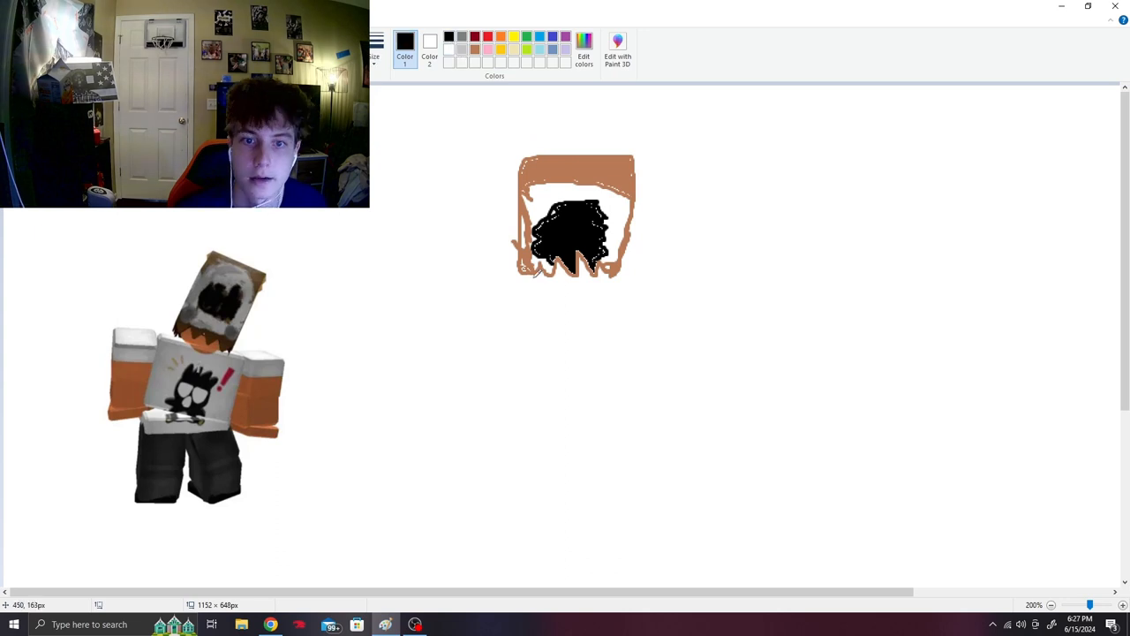
left_click_drag(516, 273, 618, 362)
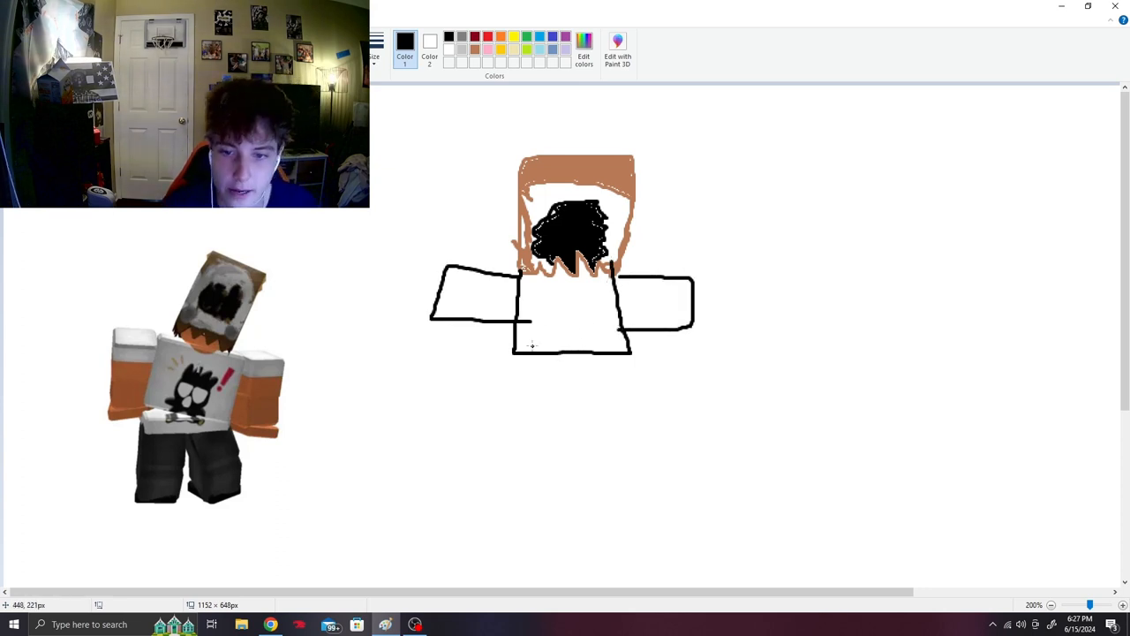
- Draw gray-filled legs and fill the hand ends orange
left_click_drag(530, 353, 548, 423)
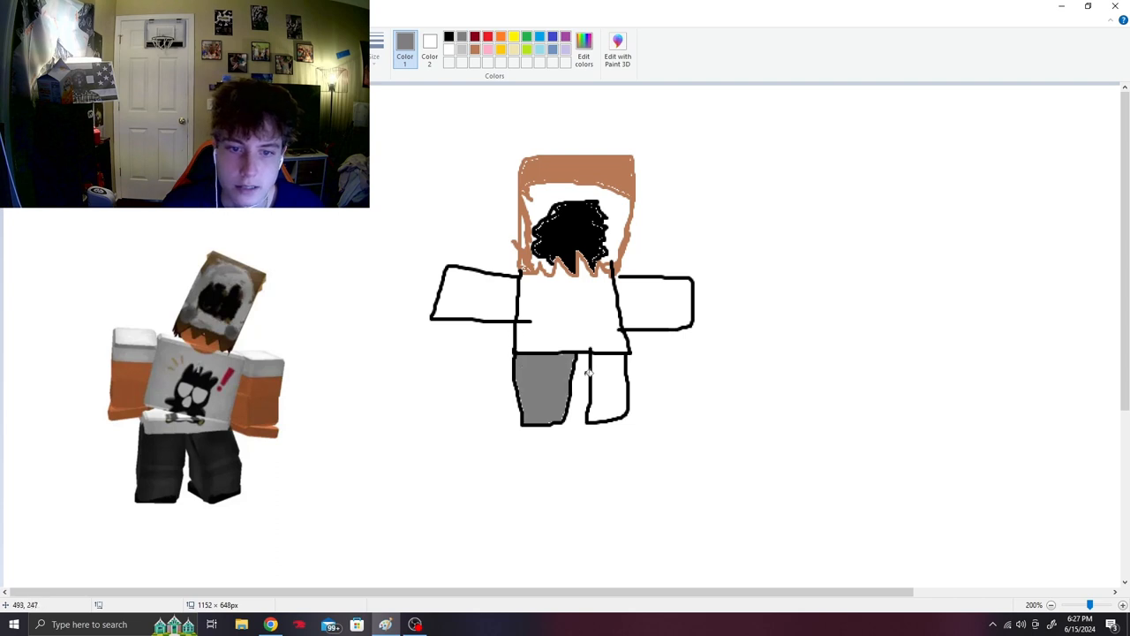
left_click(601, 389)
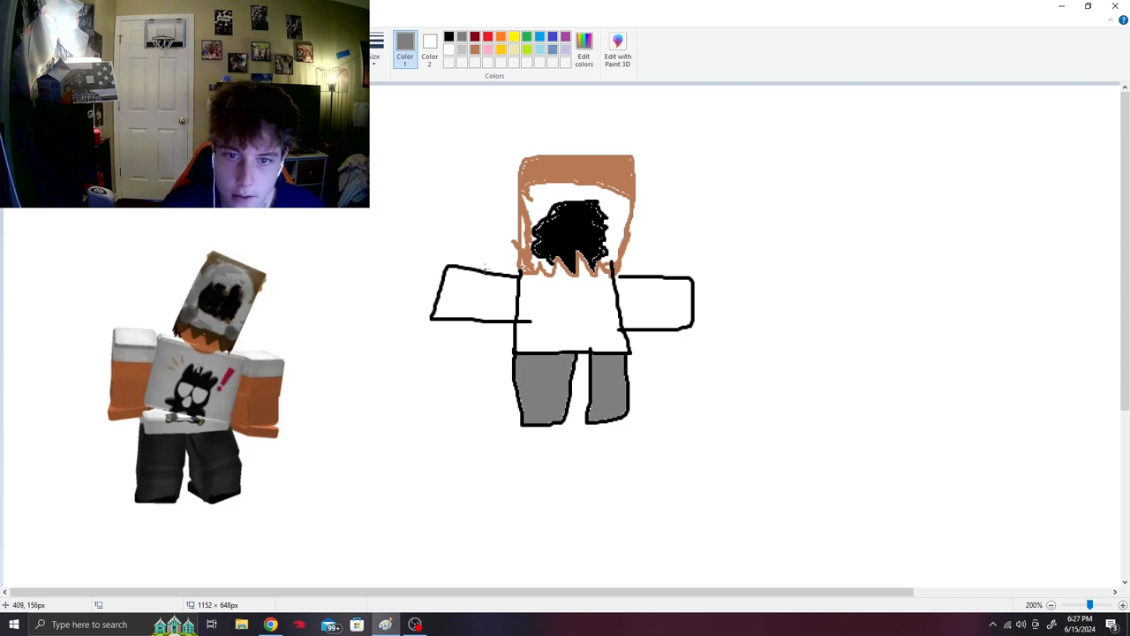
left_click_drag(484, 283, 477, 326)
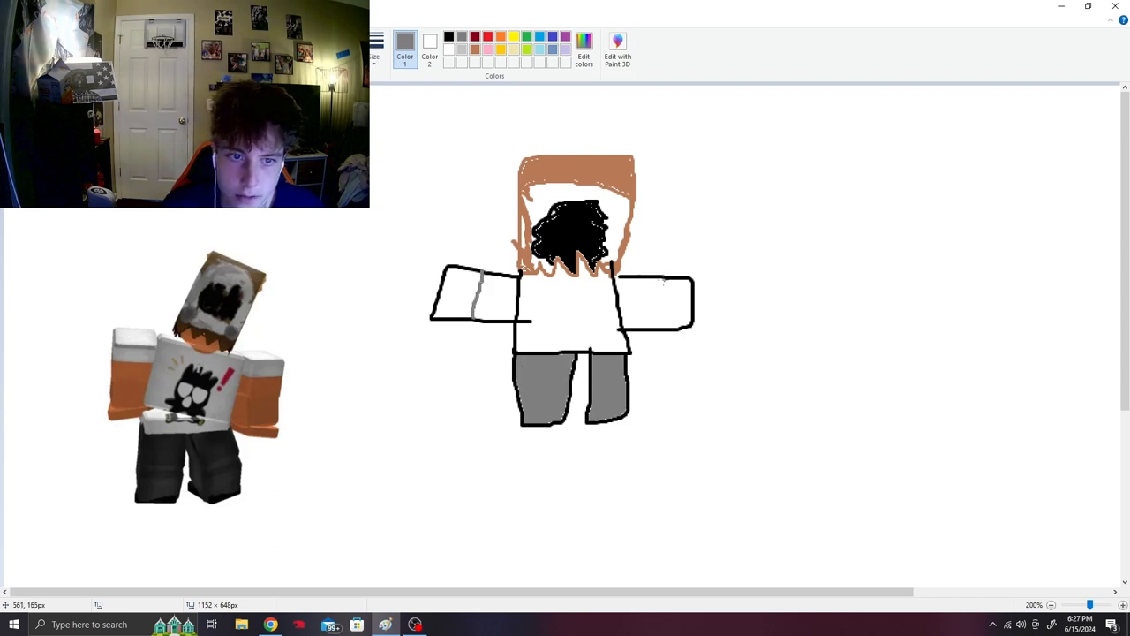
left_click(675, 304)
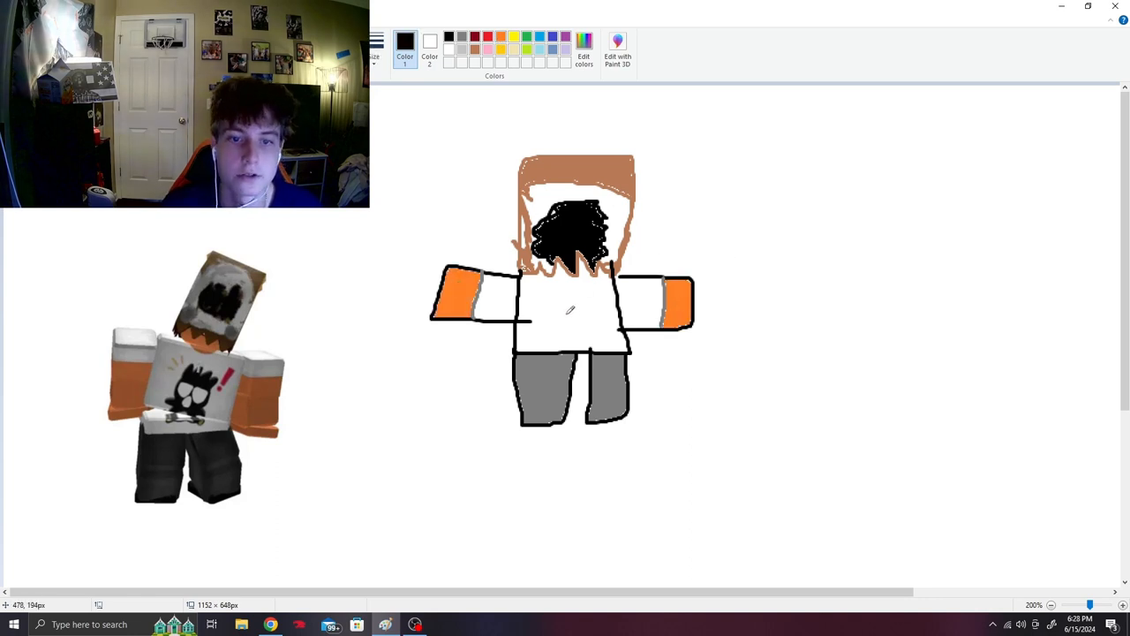
- Sketch the black graphic on the front of the shirt
left_click_drag(551, 304, 597, 334)
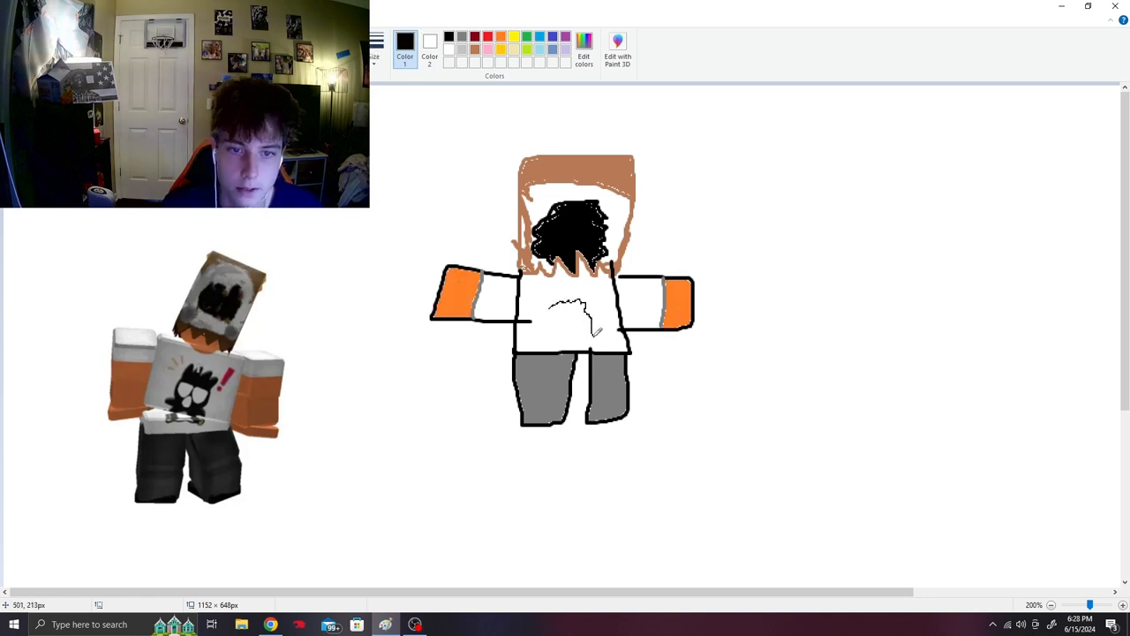
left_click_drag(565, 318, 601, 336)
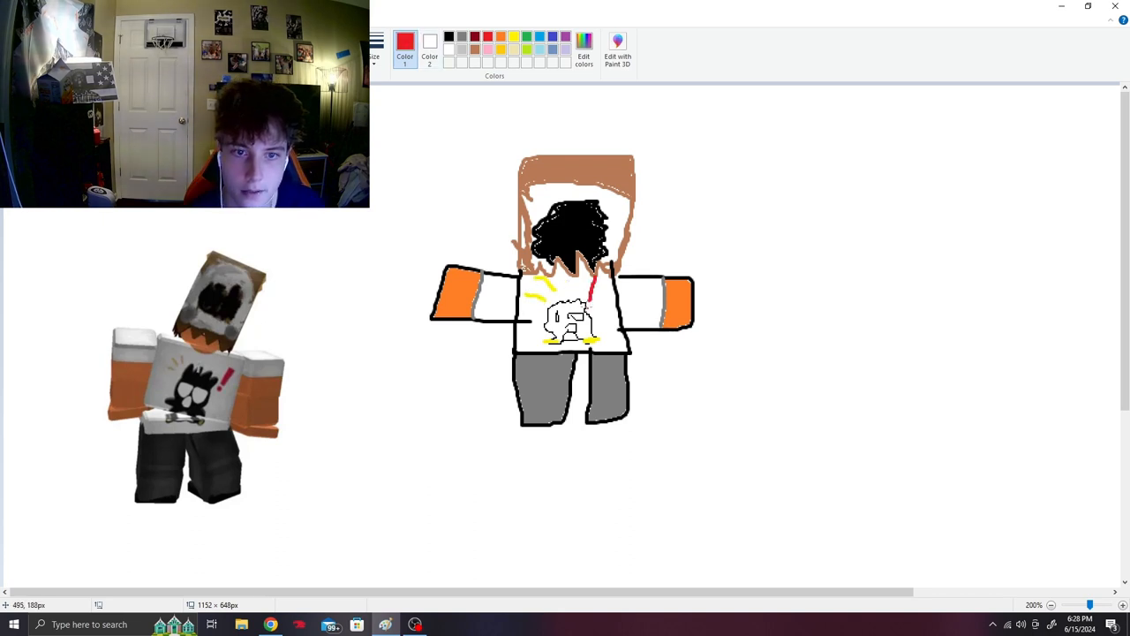
- Add yellow and red colour details to the shirt logo
left_click_drag(586, 282, 609, 318)
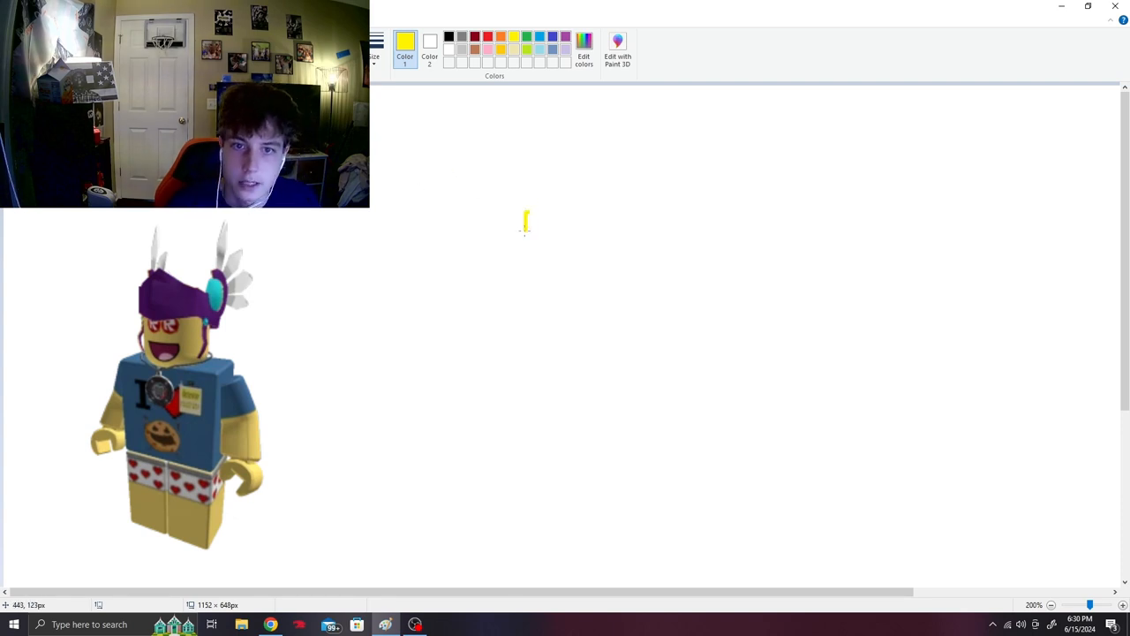
- Draw the yellow head with red face and purple ears, blue torso and yellow arms
left_click_drag(526, 219, 574, 256)
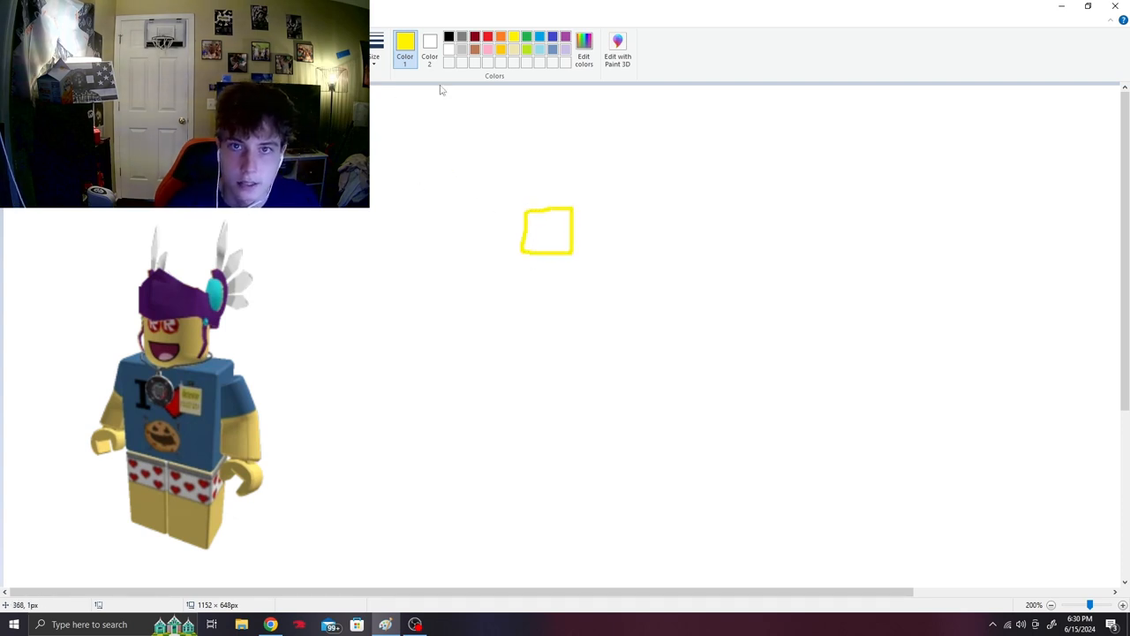
left_click_drag(512, 265, 579, 309)
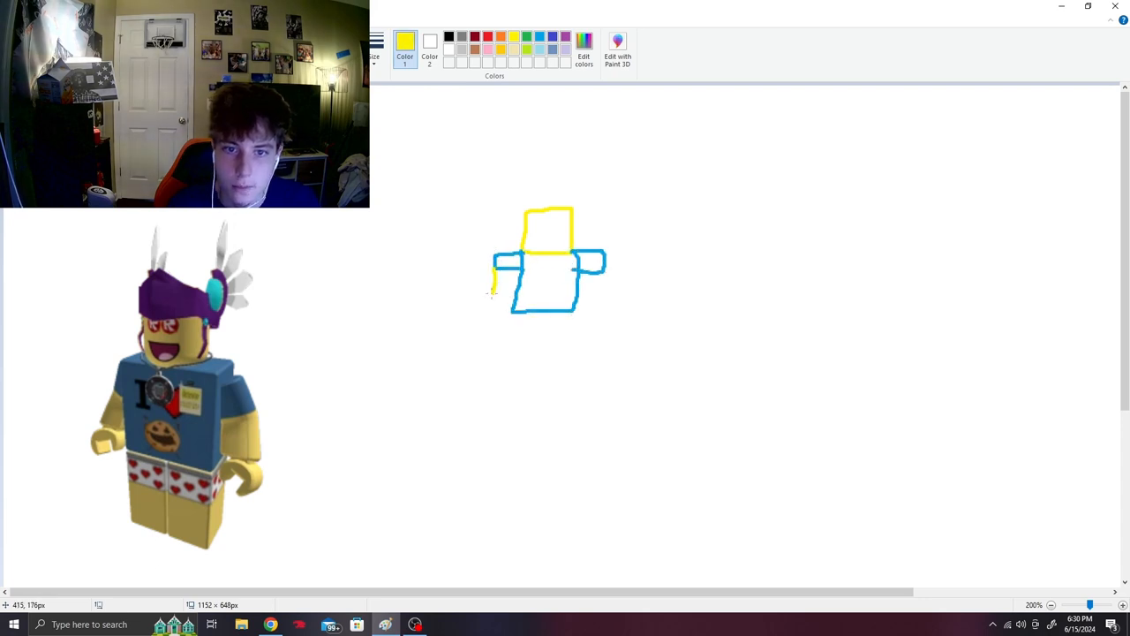
left_click_drag(495, 297, 604, 309)
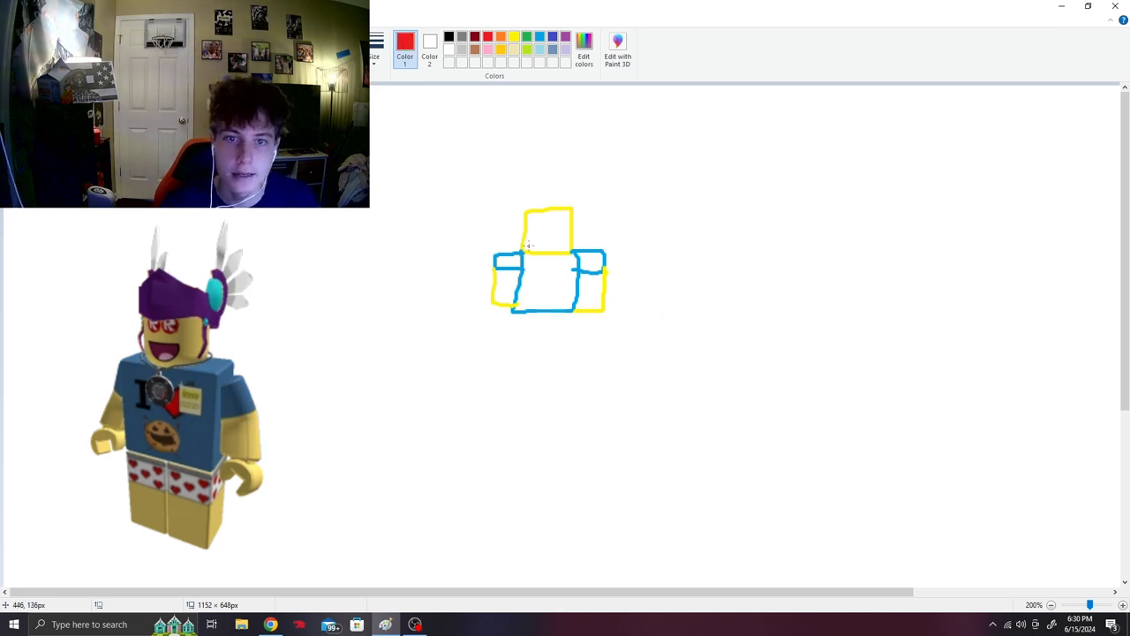
left_click_drag(533, 249, 556, 244)
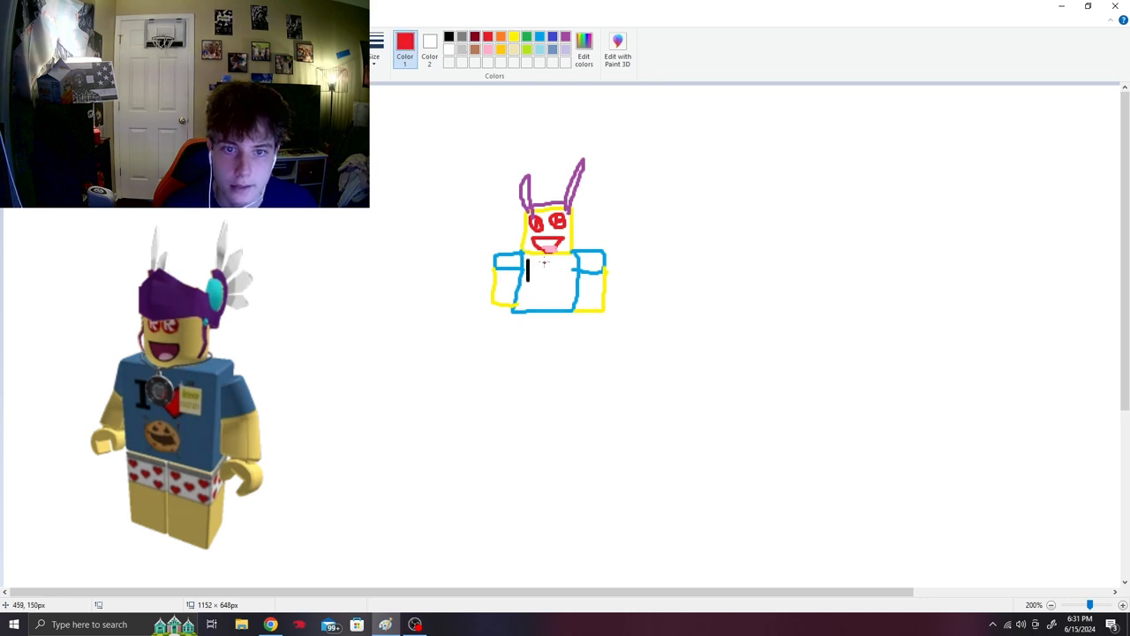
- Add a red heart to the shirt and black shorts below, then clear for the next reference
left_click_drag(551, 261, 565, 286)
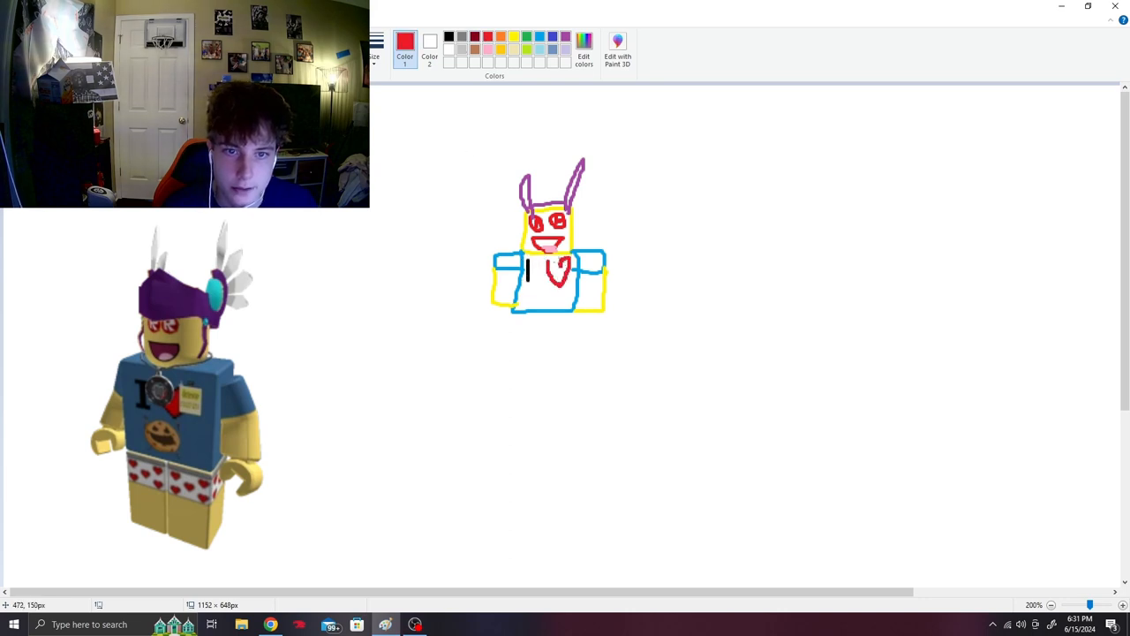
left_click(514, 35)
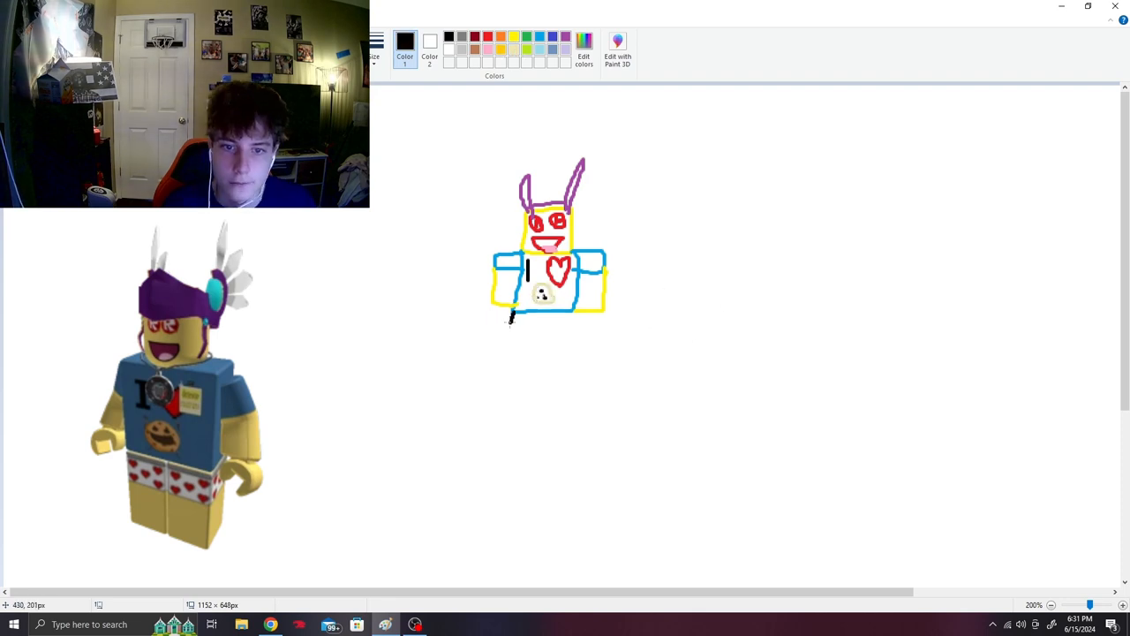
left_click_drag(509, 318, 579, 353)
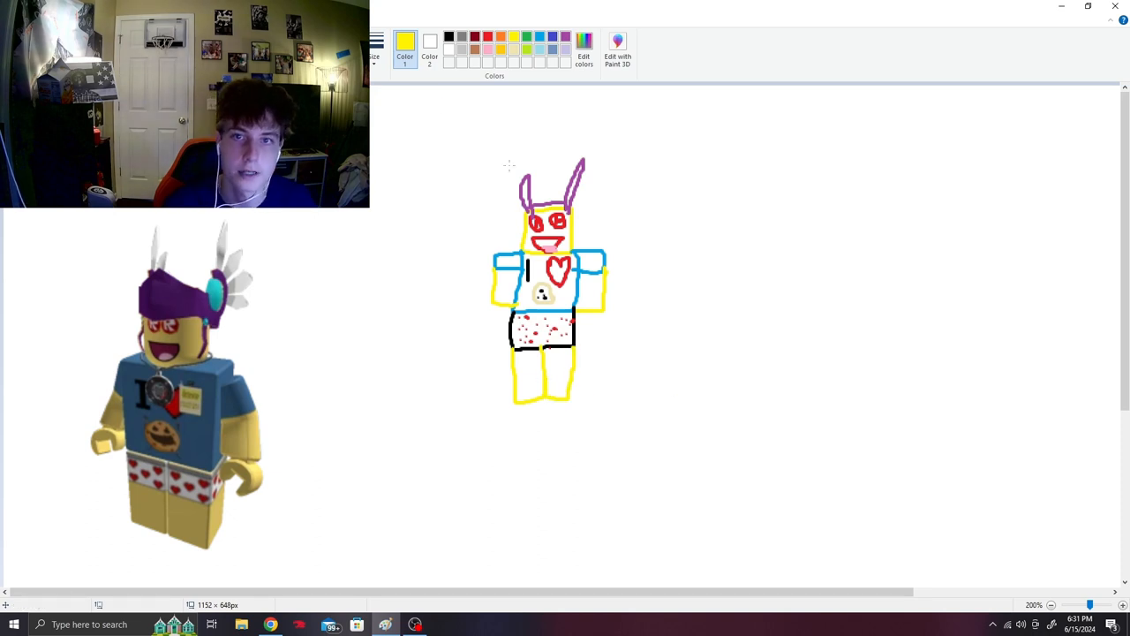
left_click(404, 42)
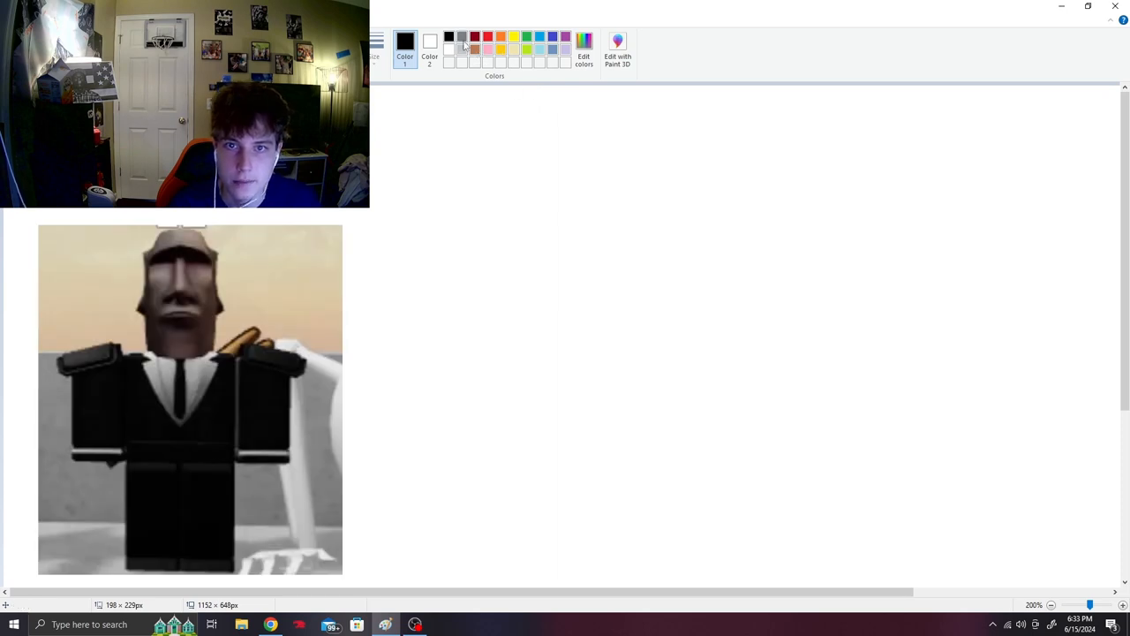
- Draw a gray-outlined head with sketched facial features
left_click(462, 38)
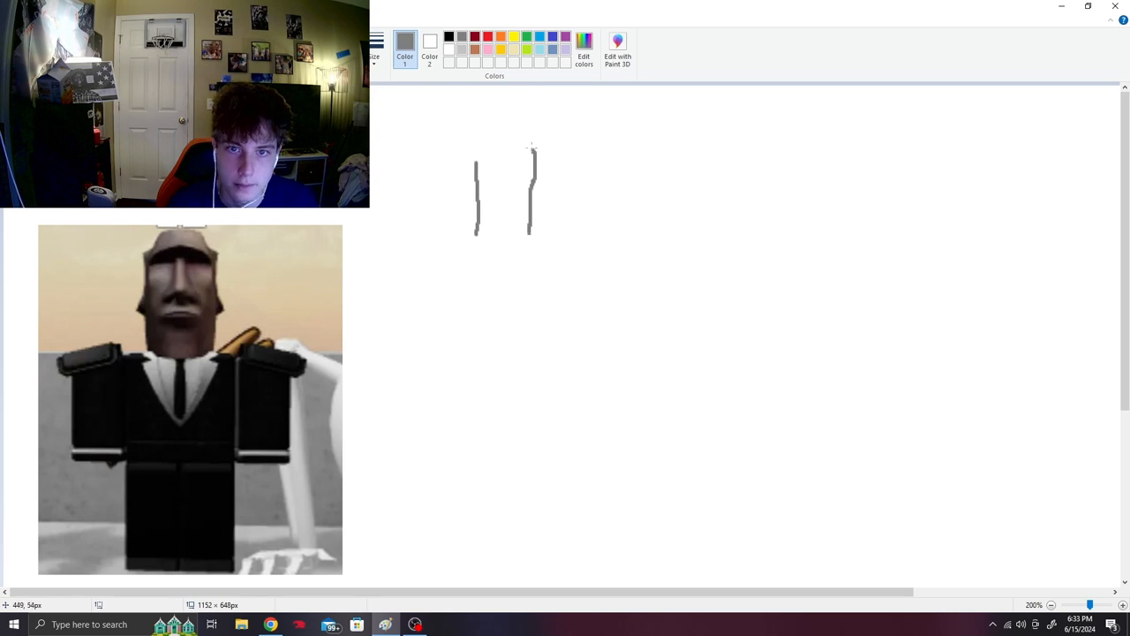
left_click_drag(477, 149, 532, 149)
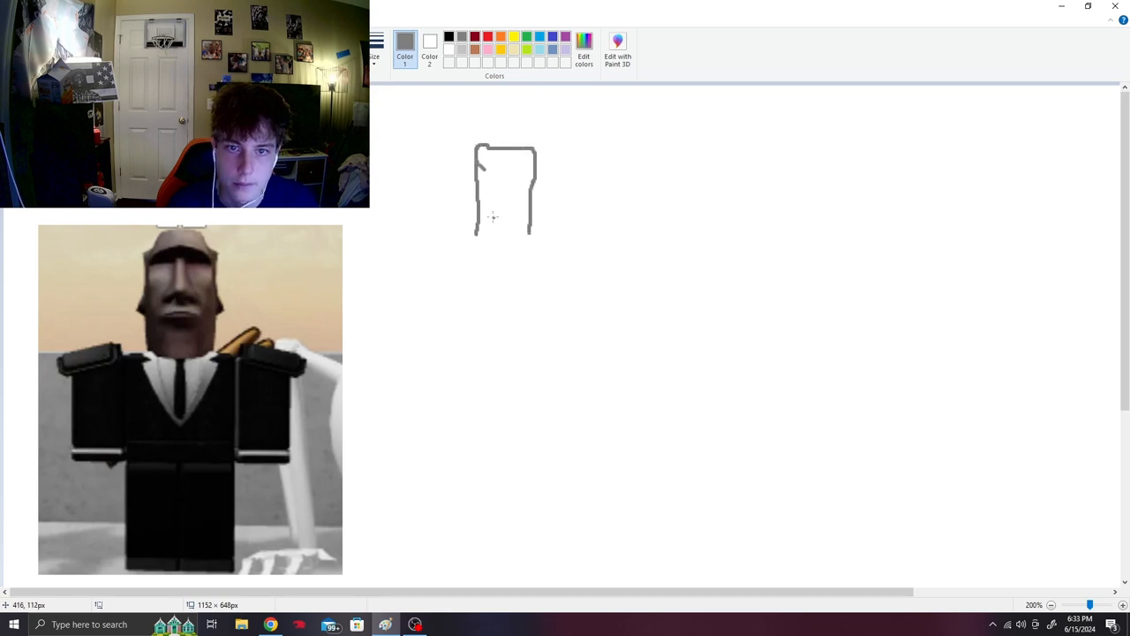
left_click_drag(483, 215, 519, 216)
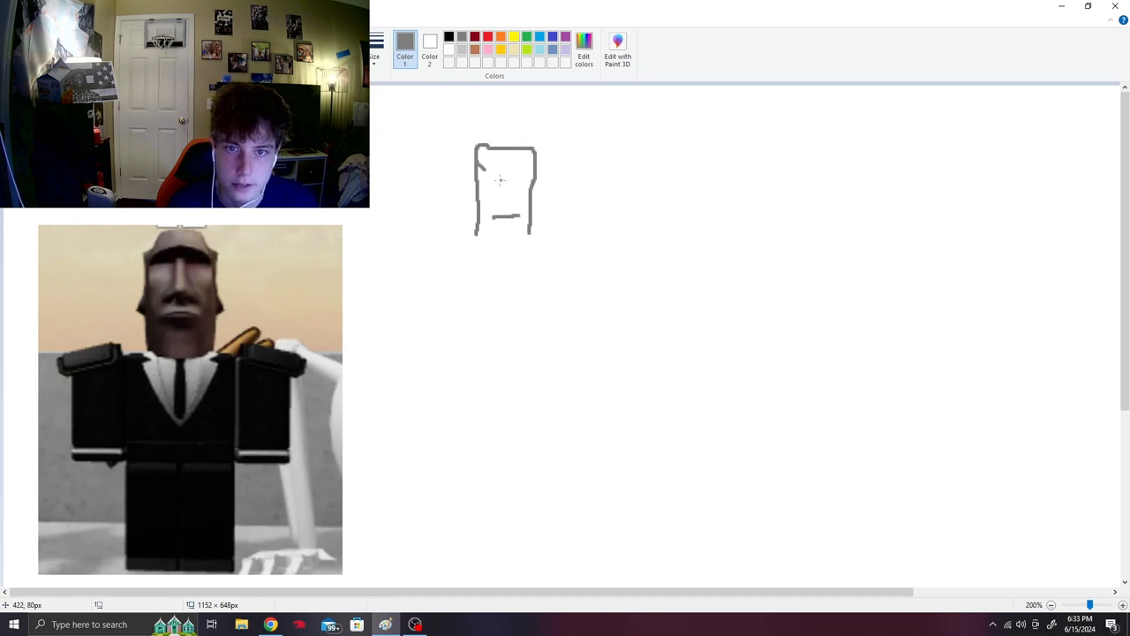
left_click_drag(498, 180, 512, 198)
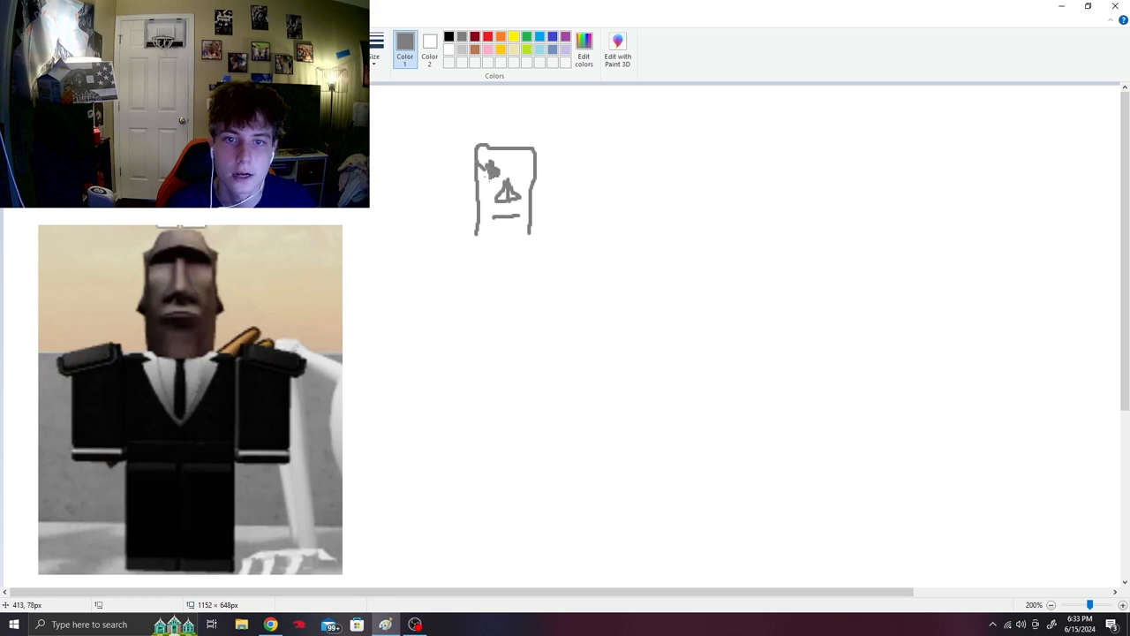
left_click_drag(494, 163, 526, 176)
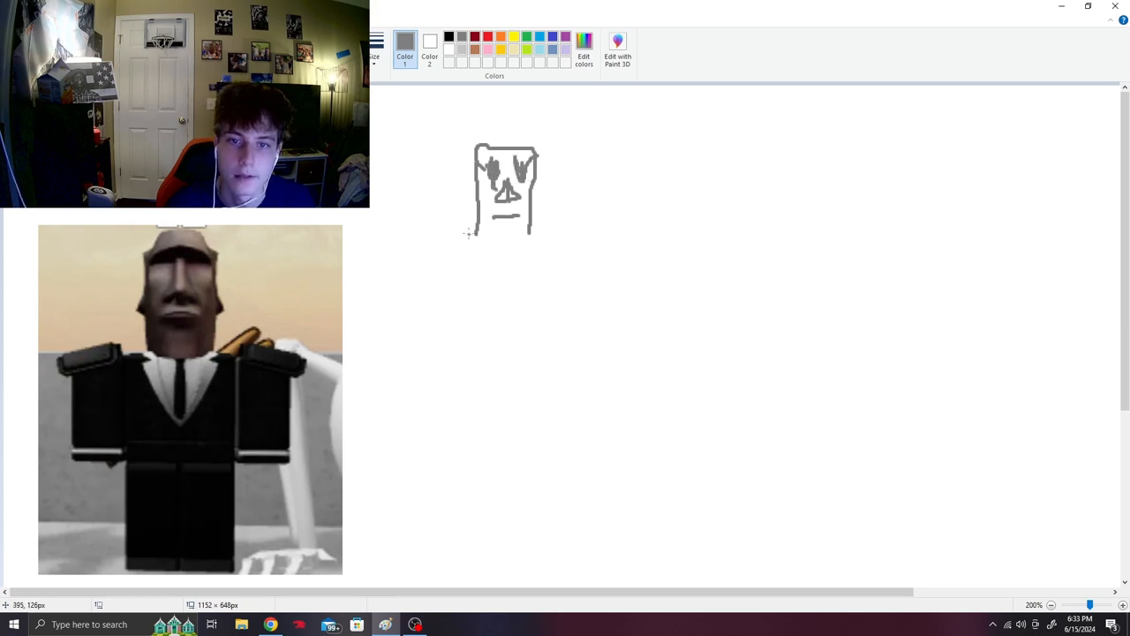
- Outline the torso and both arms below the head for the black suit
left_click_drag(474, 233, 533, 233)
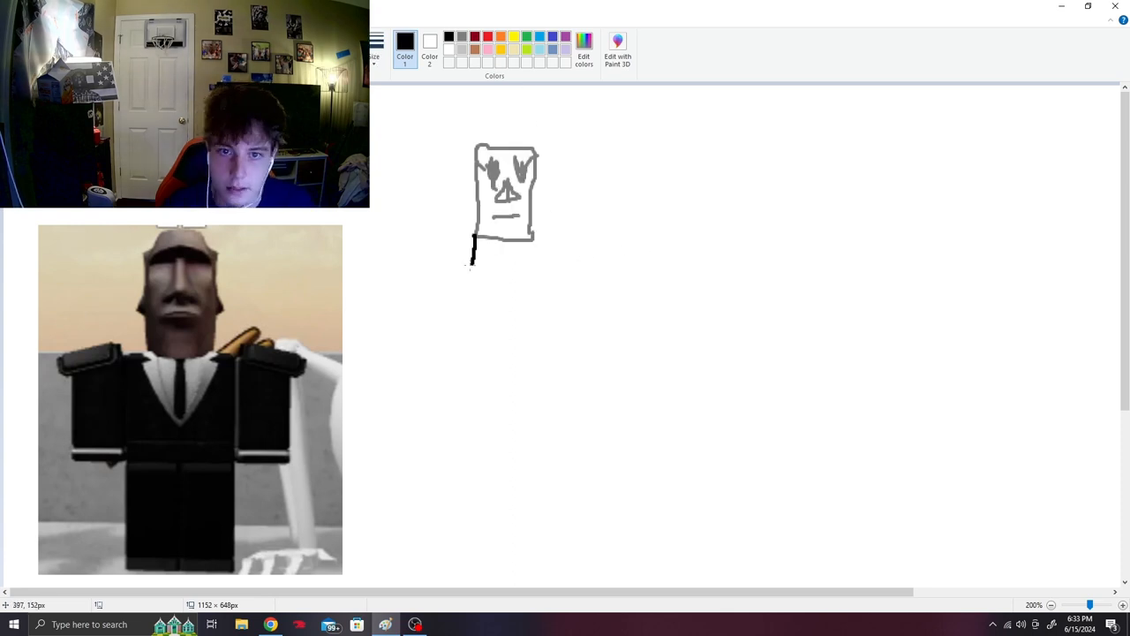
left_click_drag(473, 247, 539, 314)
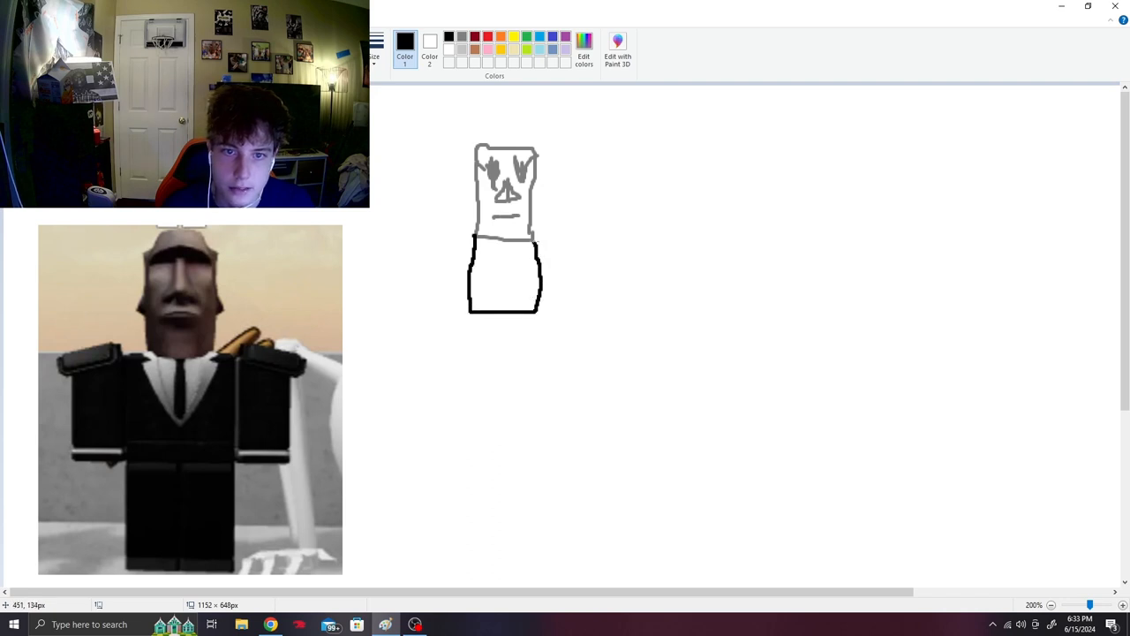
left_click_drag(534, 238, 597, 309)
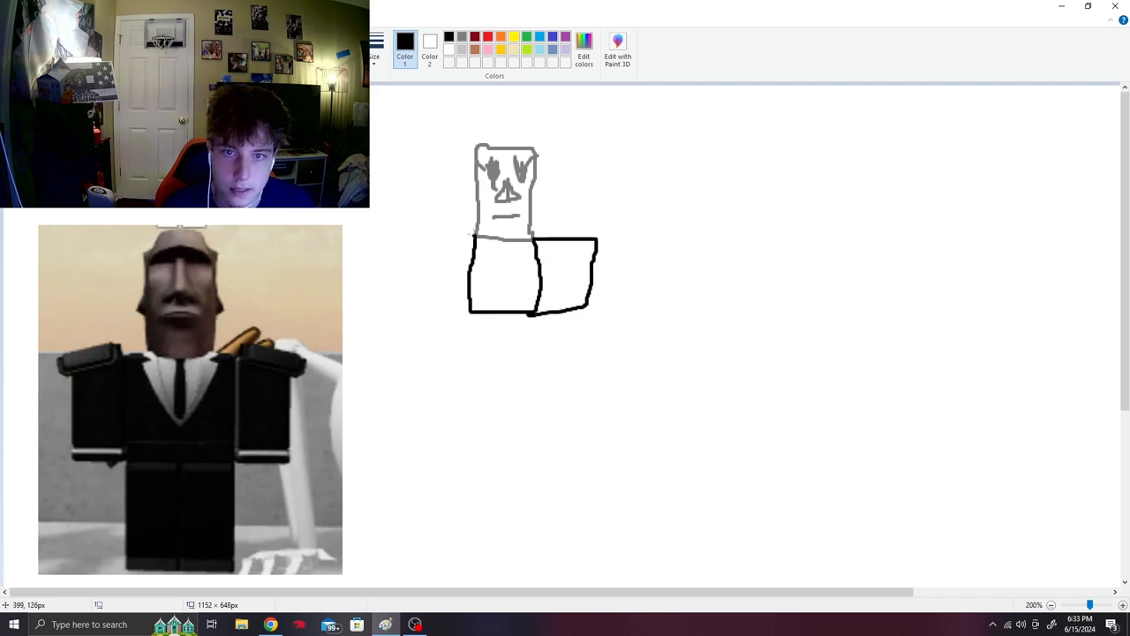
left_click_drag(473, 247, 473, 365)
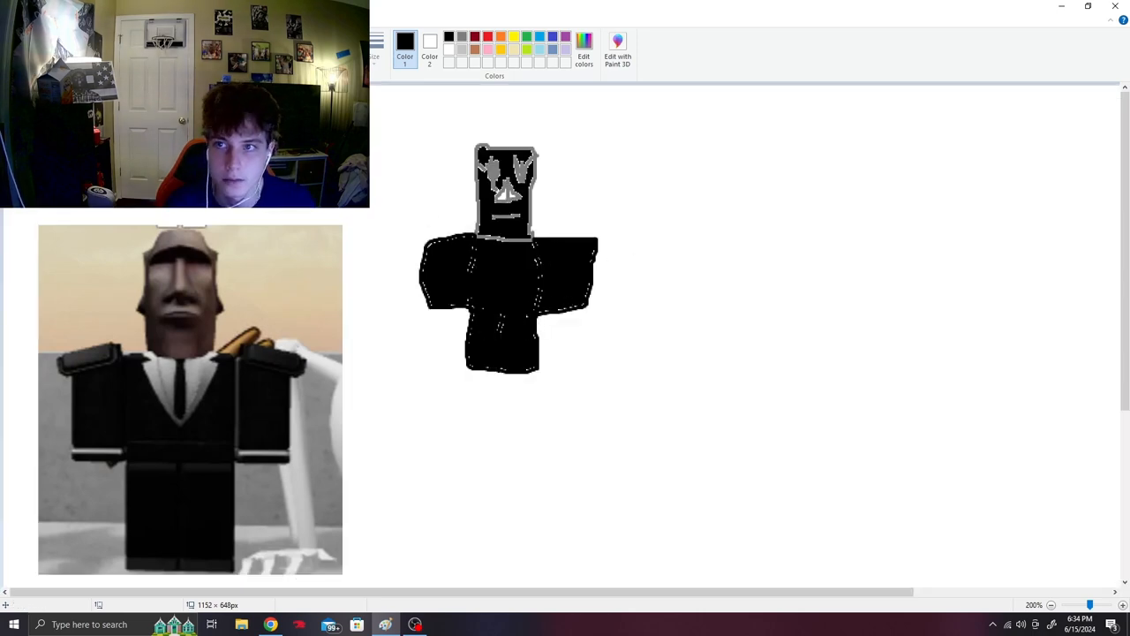
- Draw a white collar and tie down the front of the black chest
left_click(404, 42)
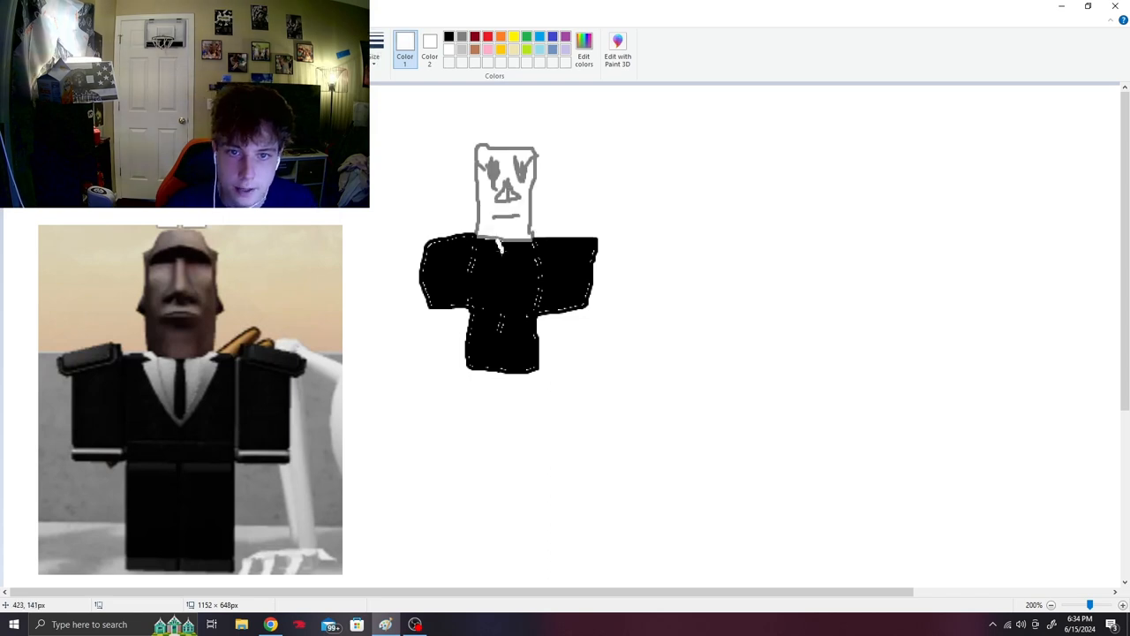
left_click_drag(498, 243, 516, 274)
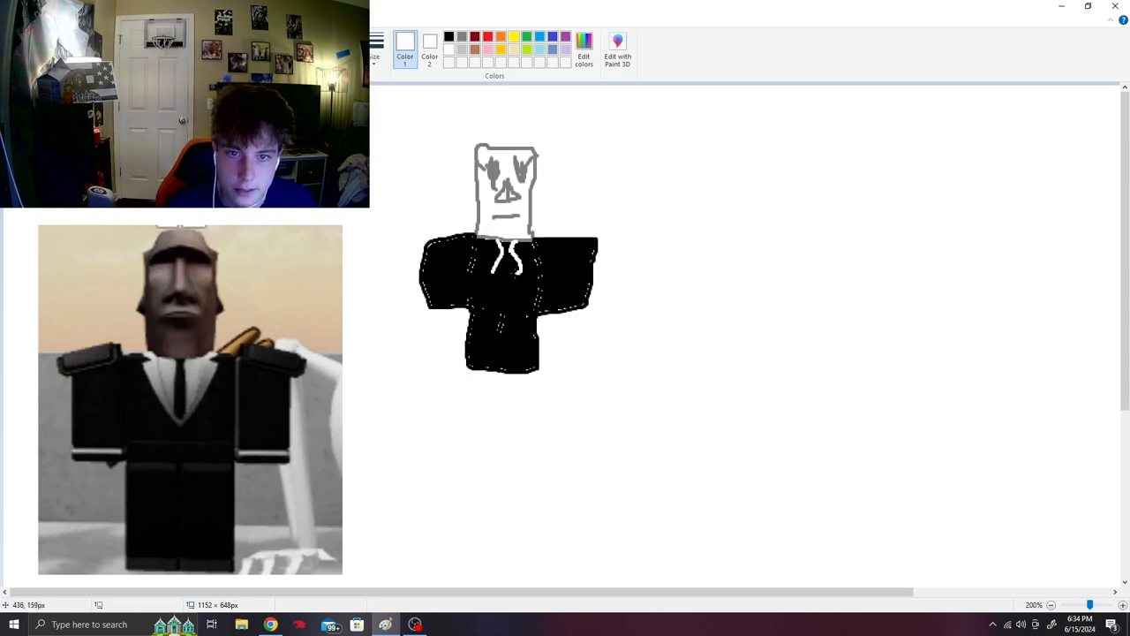
left_click_drag(505, 247, 505, 282)
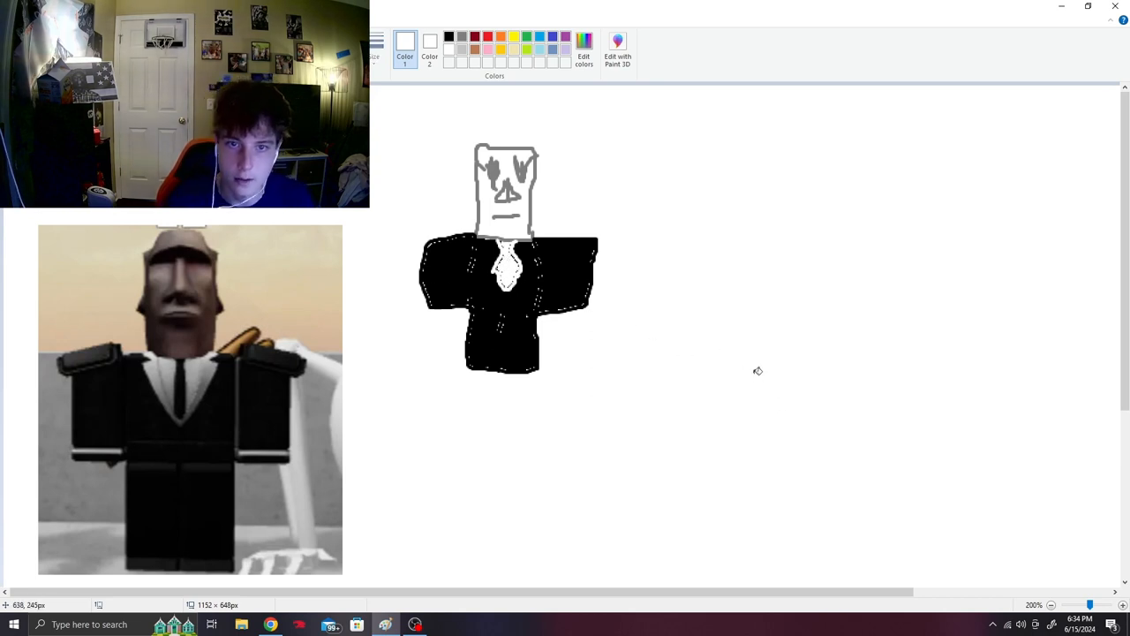
mouse_move(1013, 447)
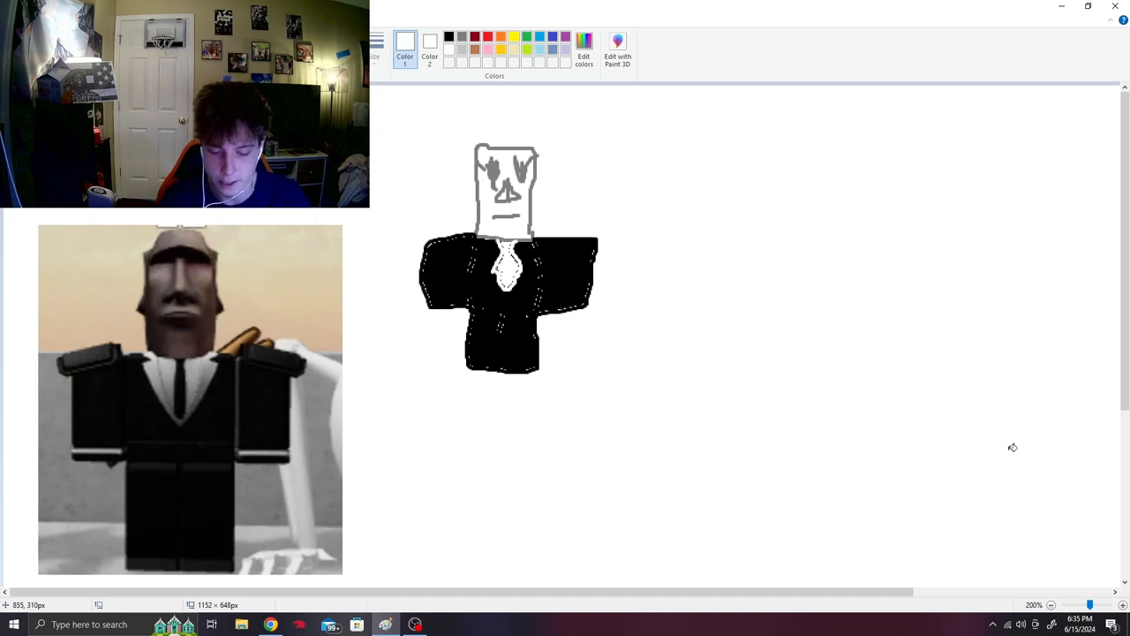
mouse_move(865, 404)
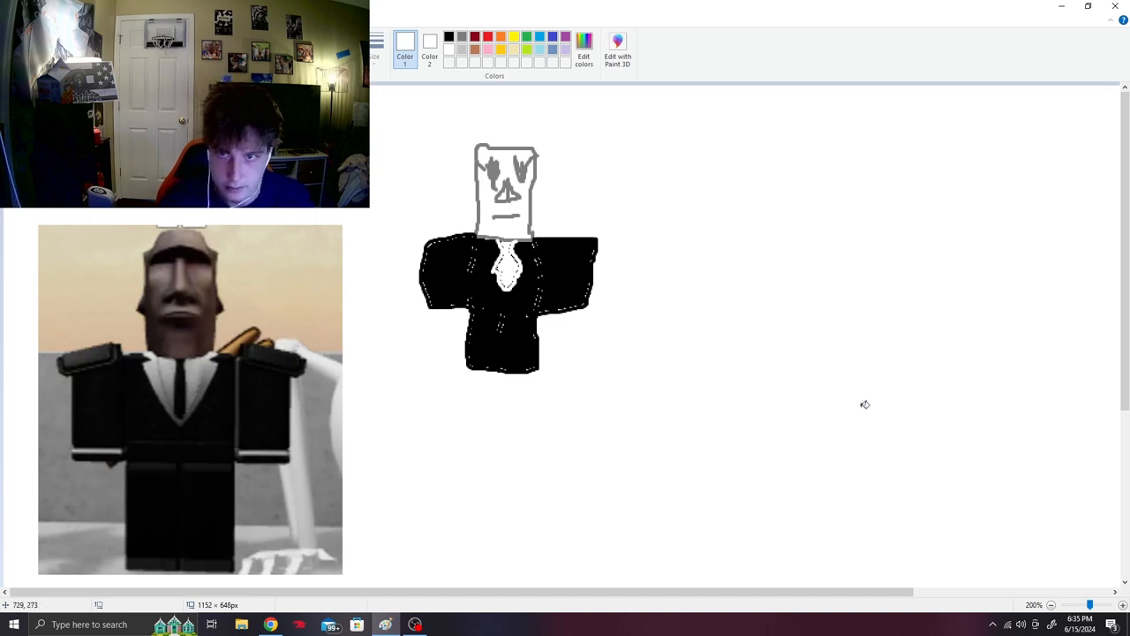
mouse_move(643, 392)
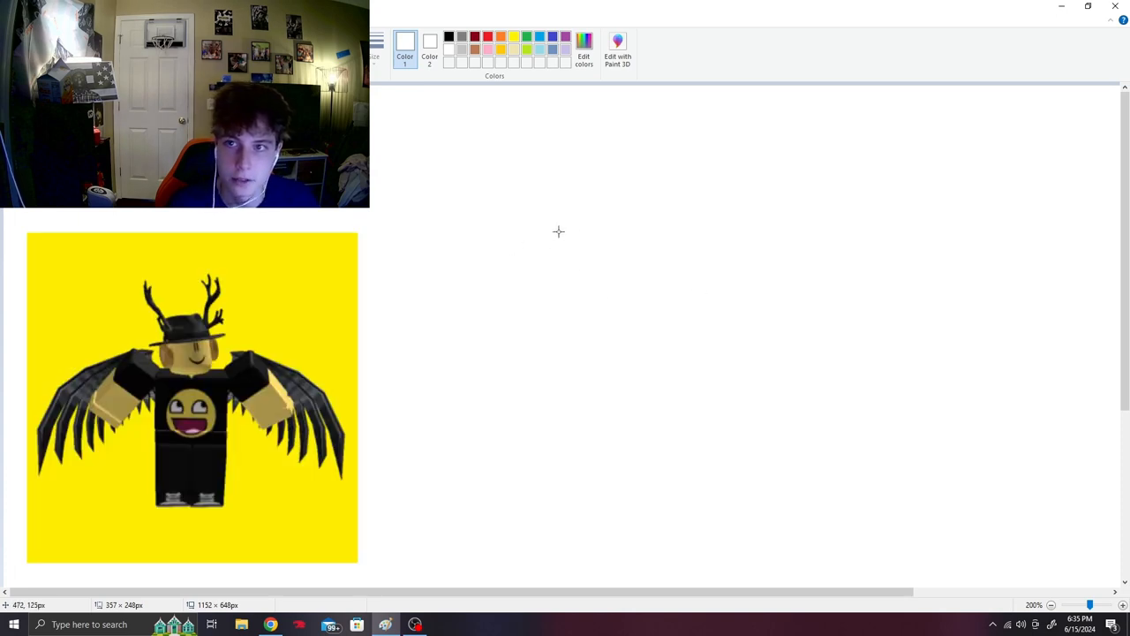
- Outline the yellow head and draw its eyes for the antlered avatar
left_click(513, 35)
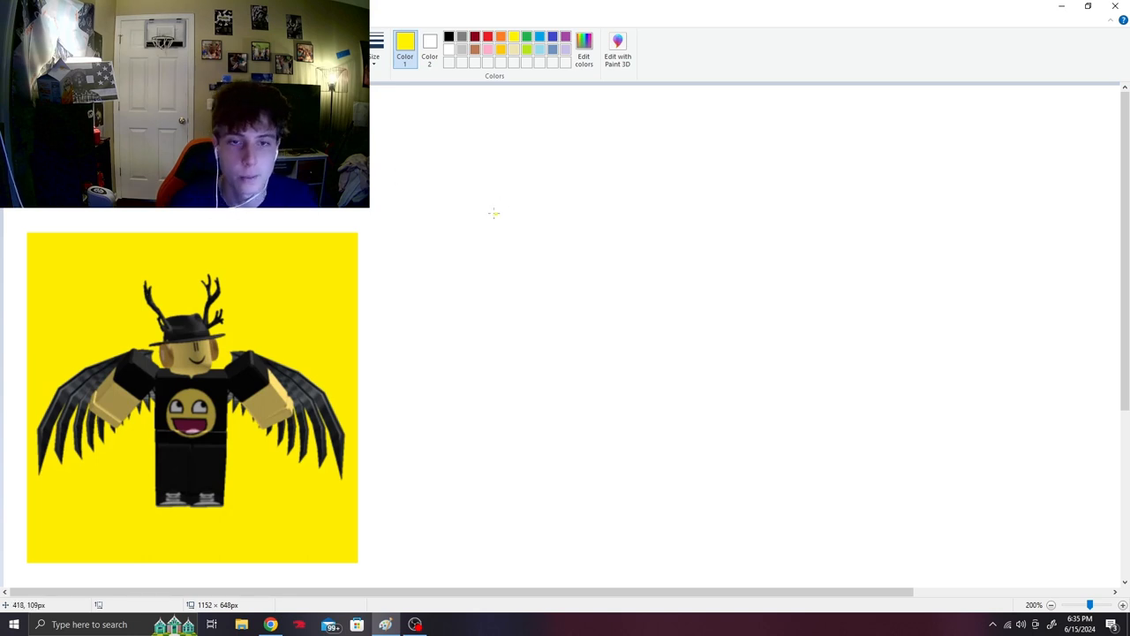
left_click_drag(466, 175, 539, 226)
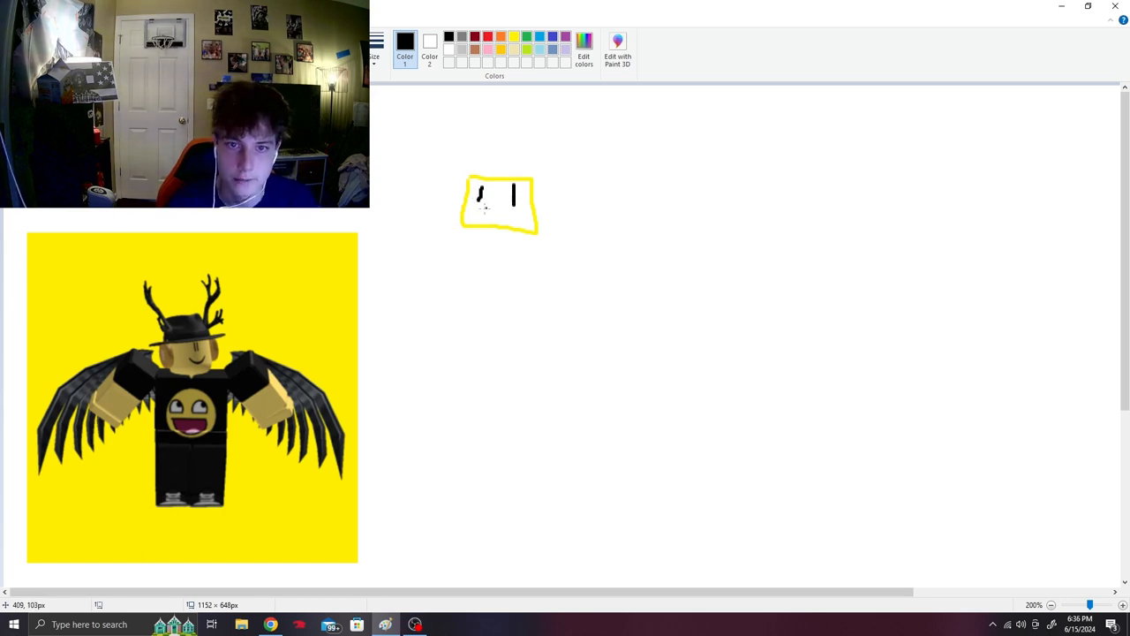
left_click_drag(480, 209, 509, 208)
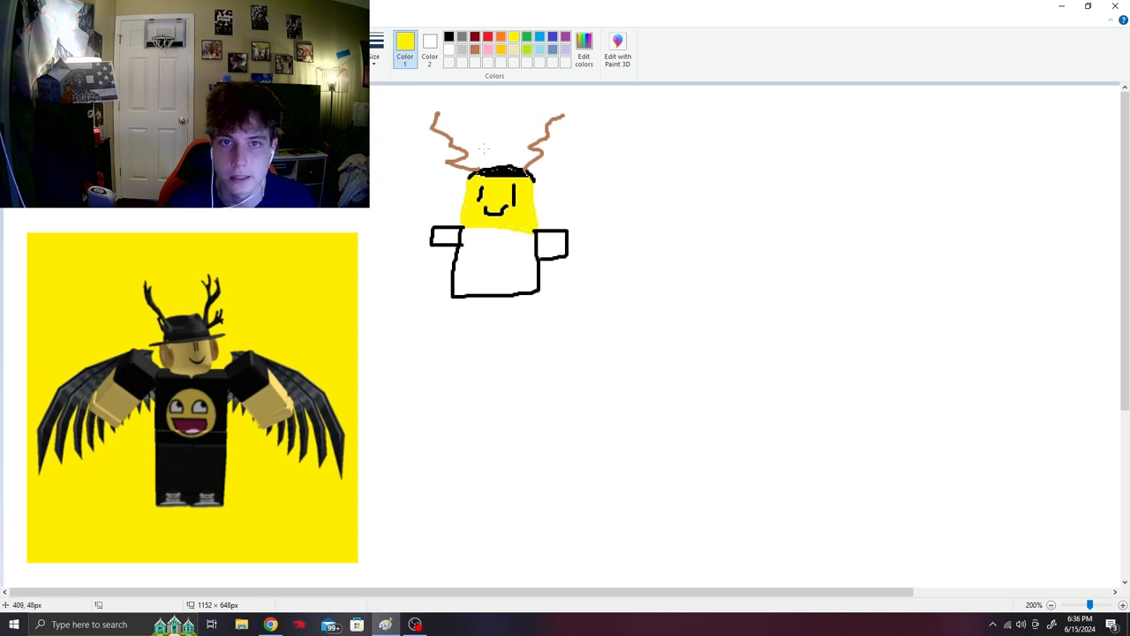
- Fill the torso black, leaving yellow hands at the arm ends
left_click_drag(427, 238, 427, 297)
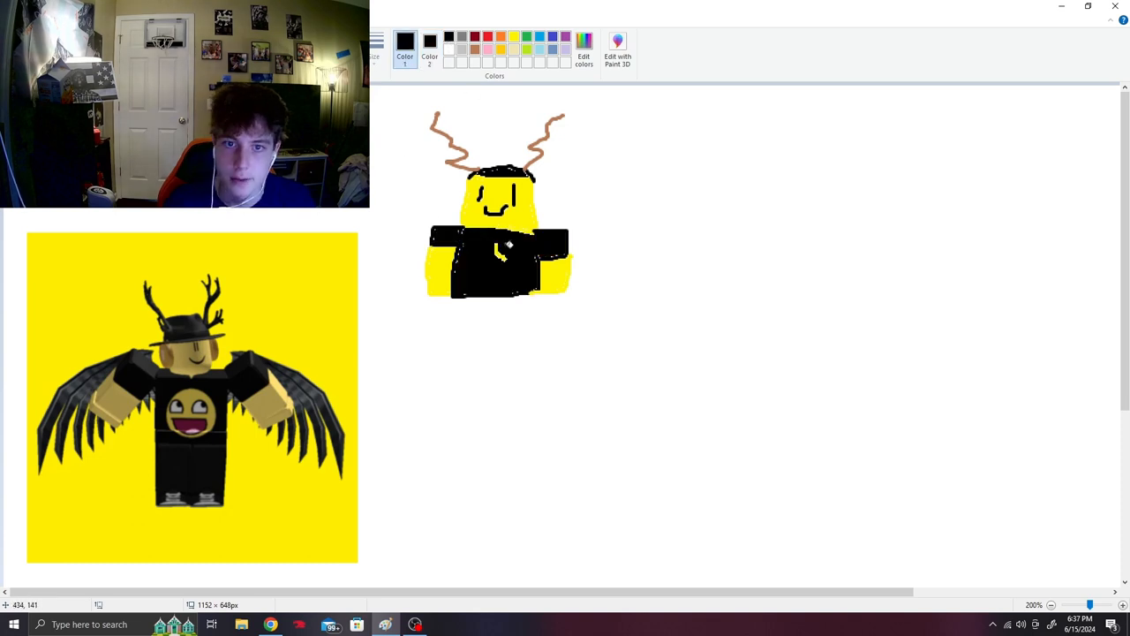
mouse_move(533, 142)
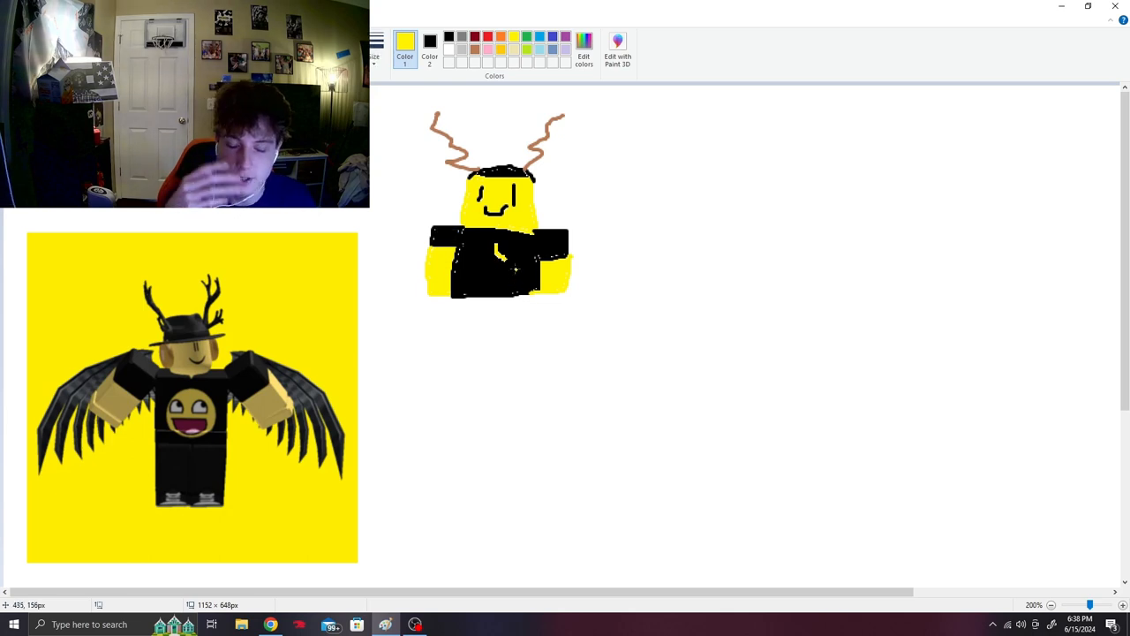
- Draw a yellow circle emblem on the chest and add black eyes and grin
left_click_drag(491, 244, 504, 268)
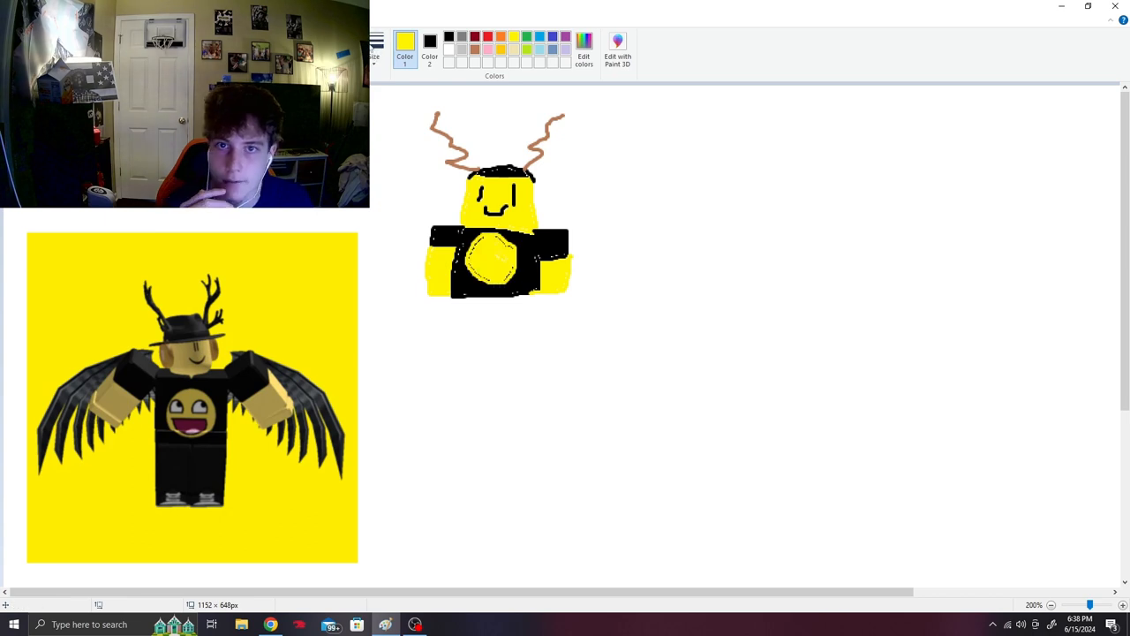
left_click(431, 40)
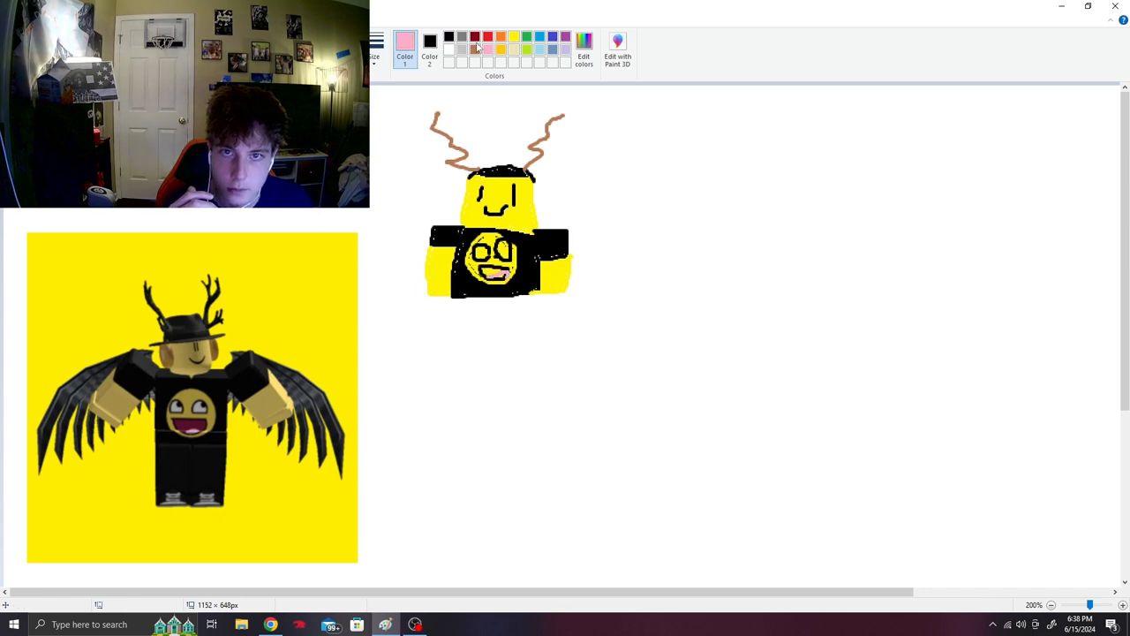
left_click(487, 36)
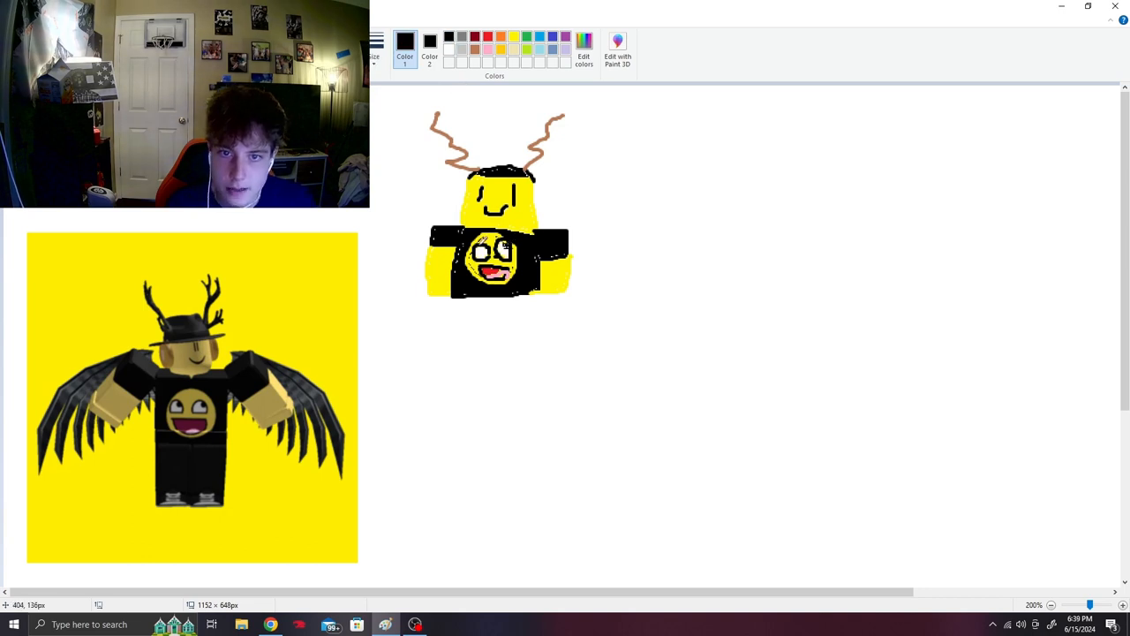
mouse_move(688, 309)
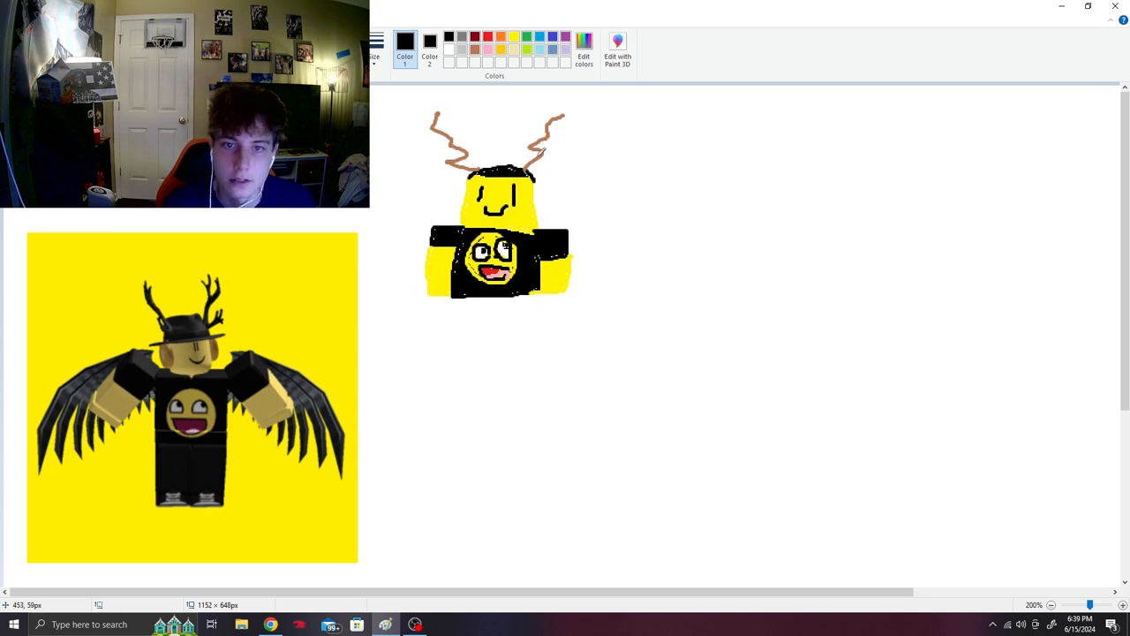
- Outline the legs beneath the torso, fill them black, and keep black selected
left_click_drag(450, 282, 526, 370)
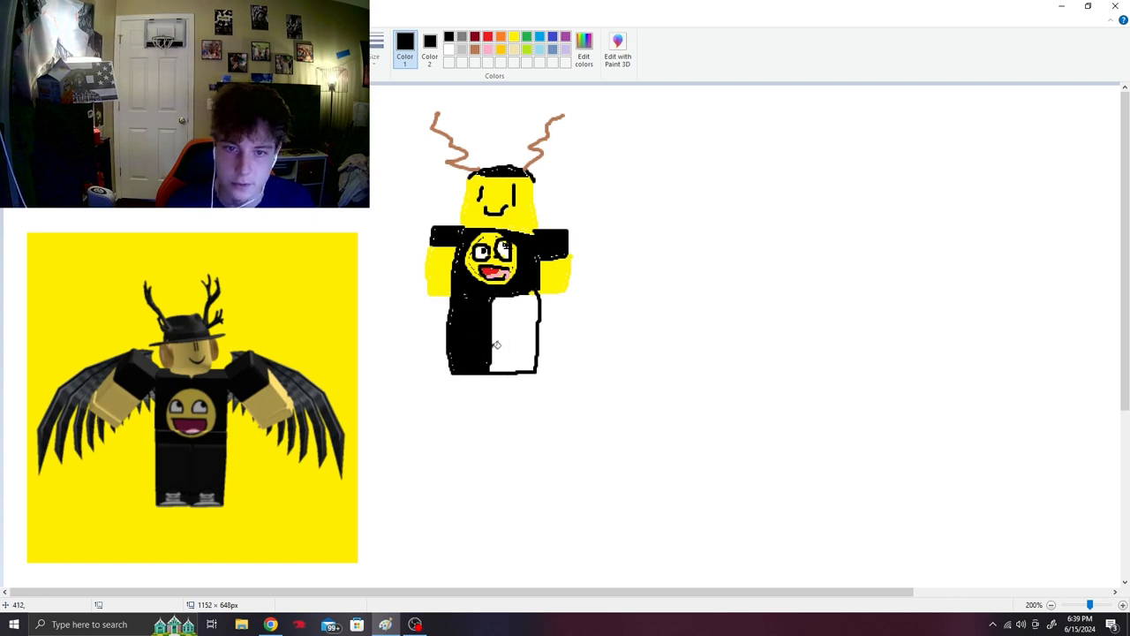
left_click(509, 336)
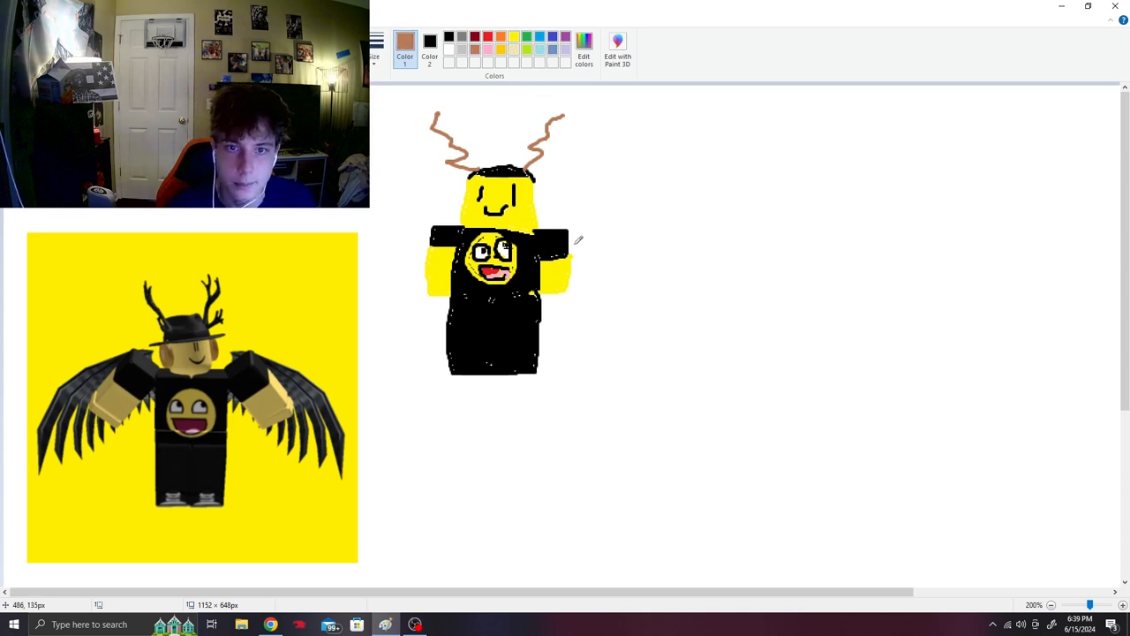
left_click(449, 35)
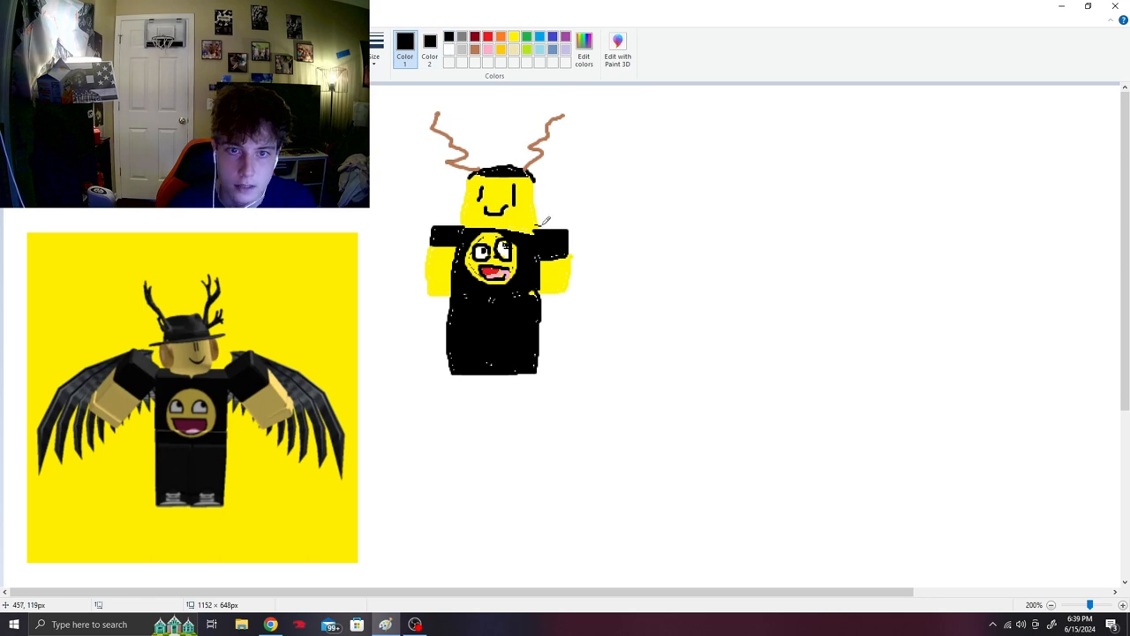
- Brush a jagged black wing spreading out beside the avatar's body
left_click_drag(547, 219, 706, 265)
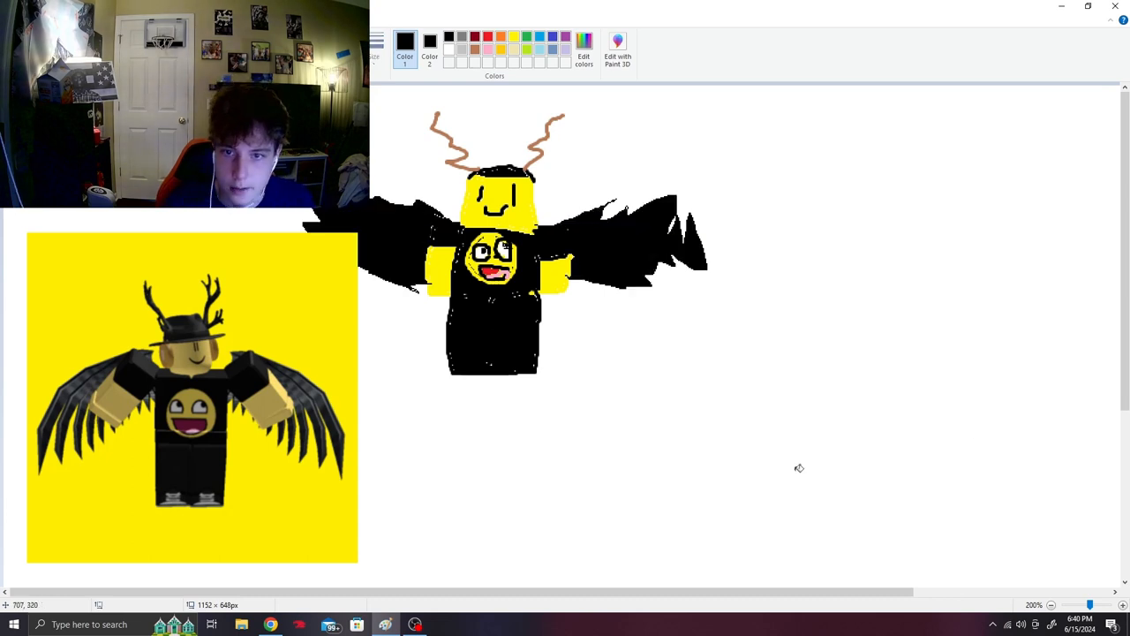
mouse_move(1018, 382)
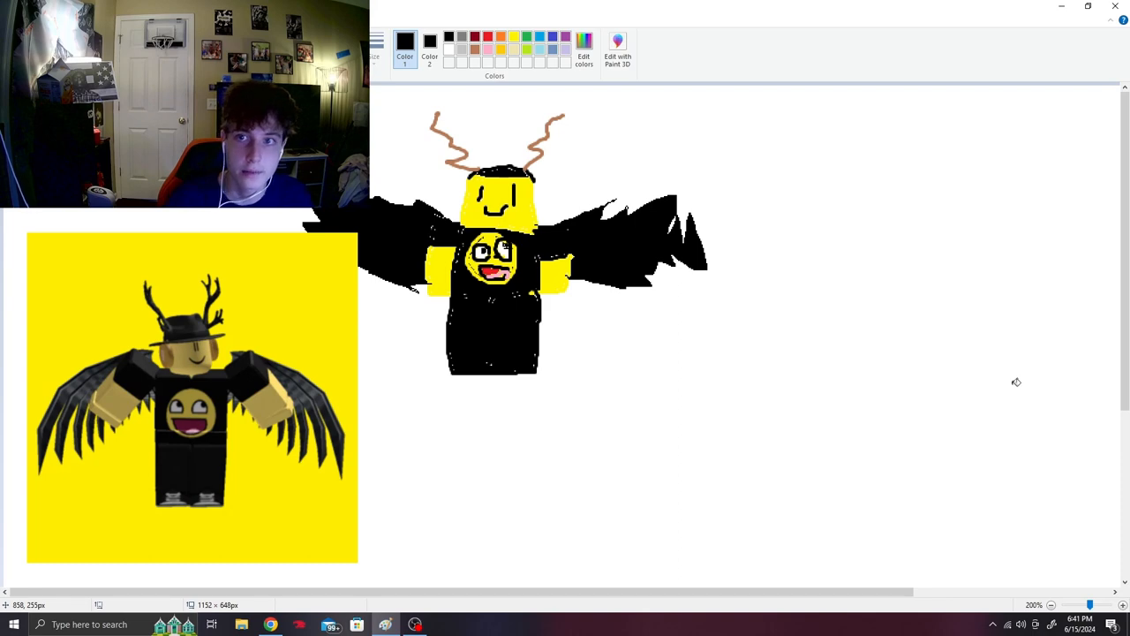
mouse_move(999, 538)
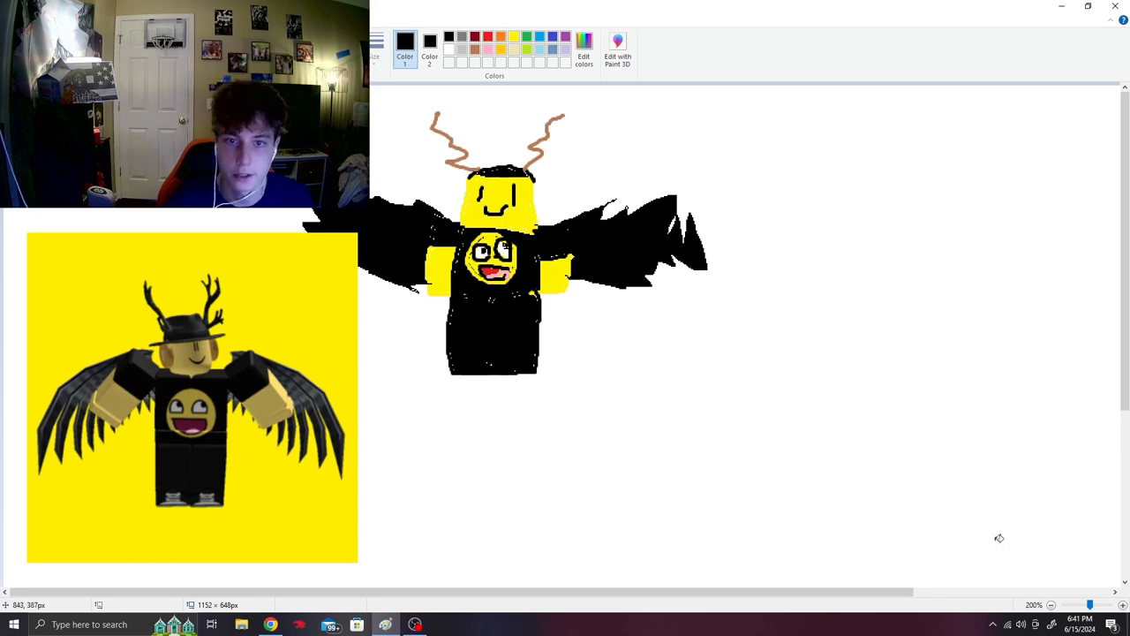